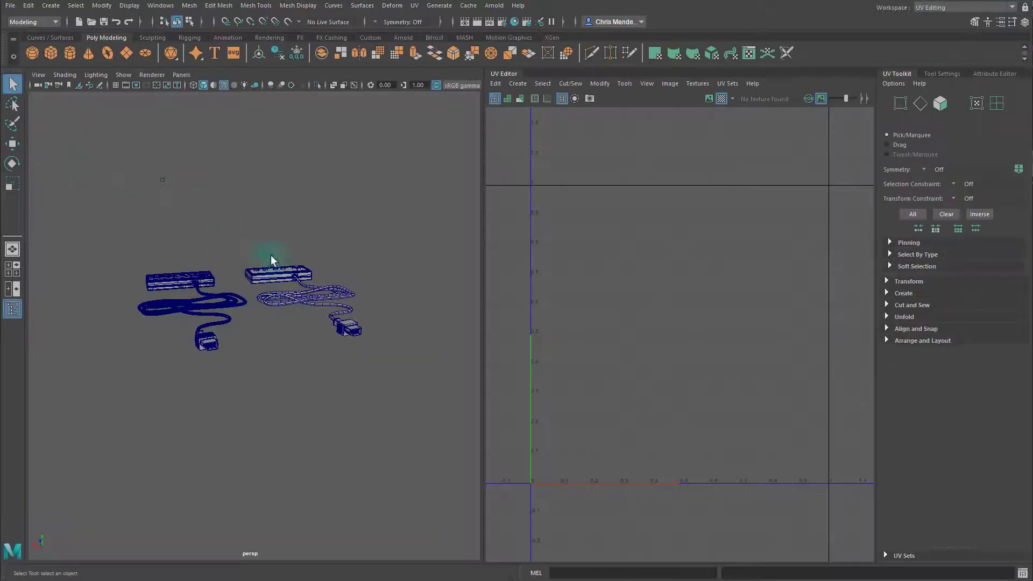
# Show the Outliner and select the Controller_low group so its UV shell appears
pyautogui.click(159, 5)
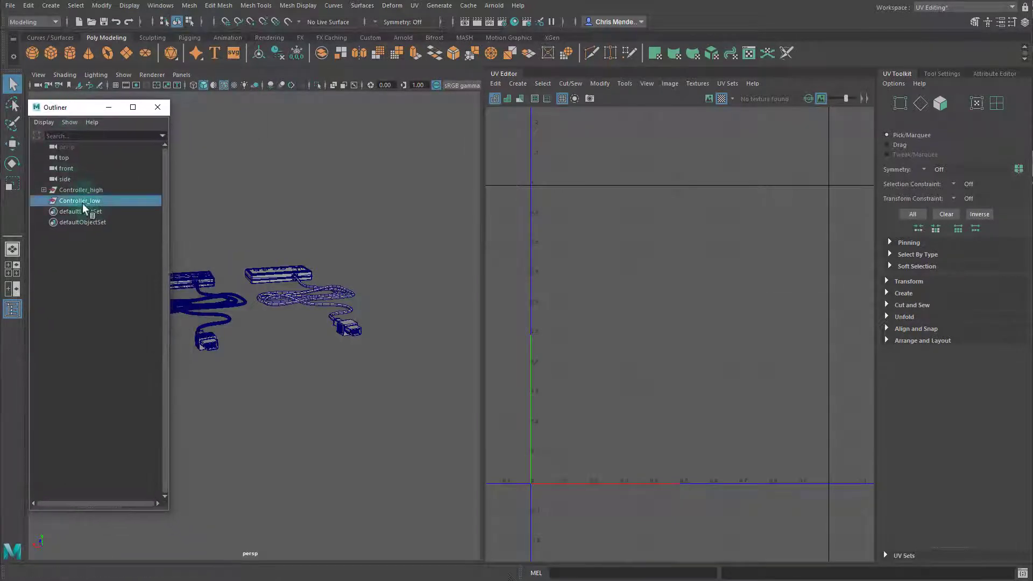
pyautogui.click(43, 200)
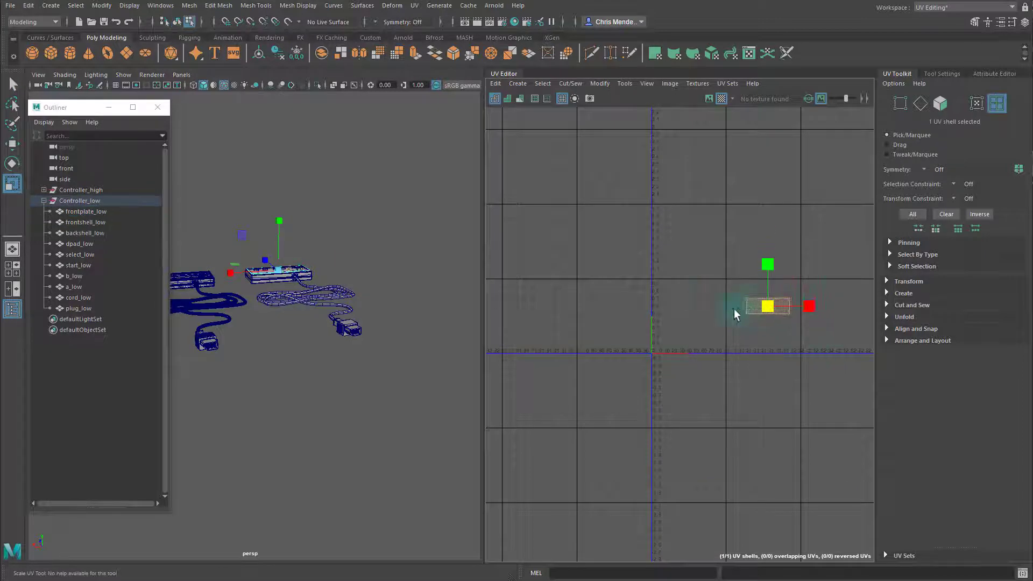
# Set the shell's texel density to 10 px/unit and shift it rightward within 0–1 UV space
pyautogui.moveTo(767, 306); pyautogui.dragTo(684, 290)
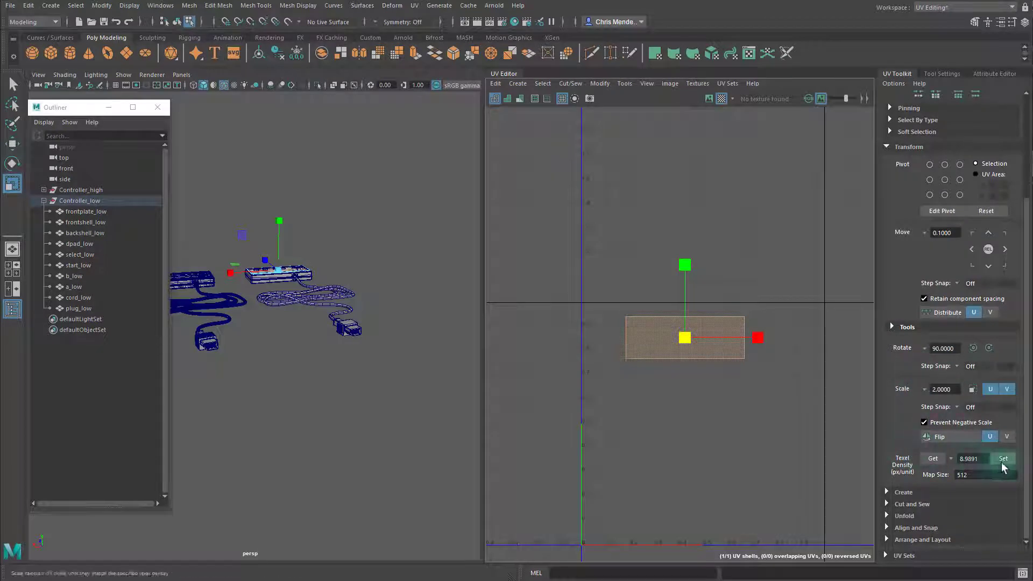
pyautogui.click(968, 457)
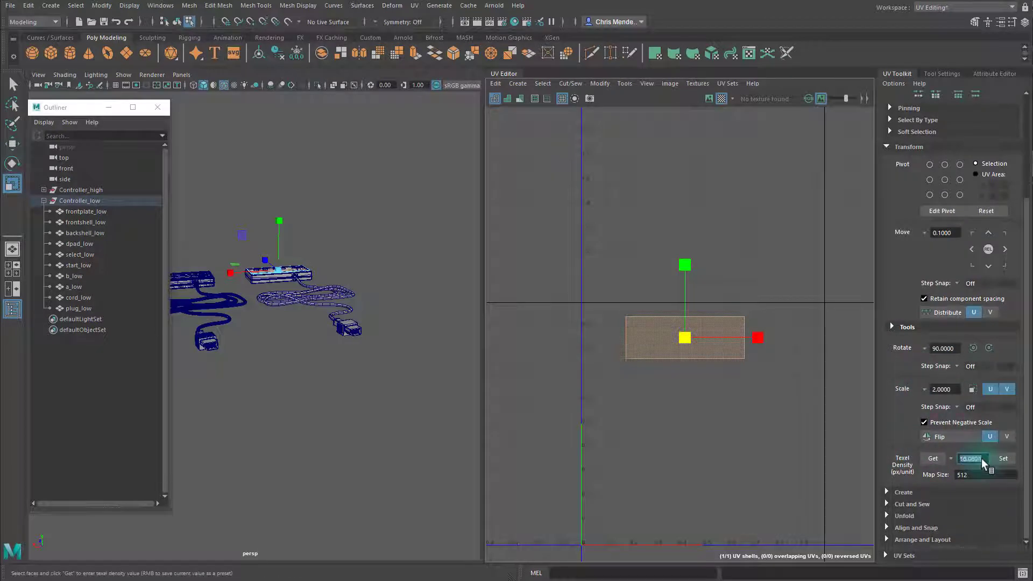
pyautogui.click(1003, 458)
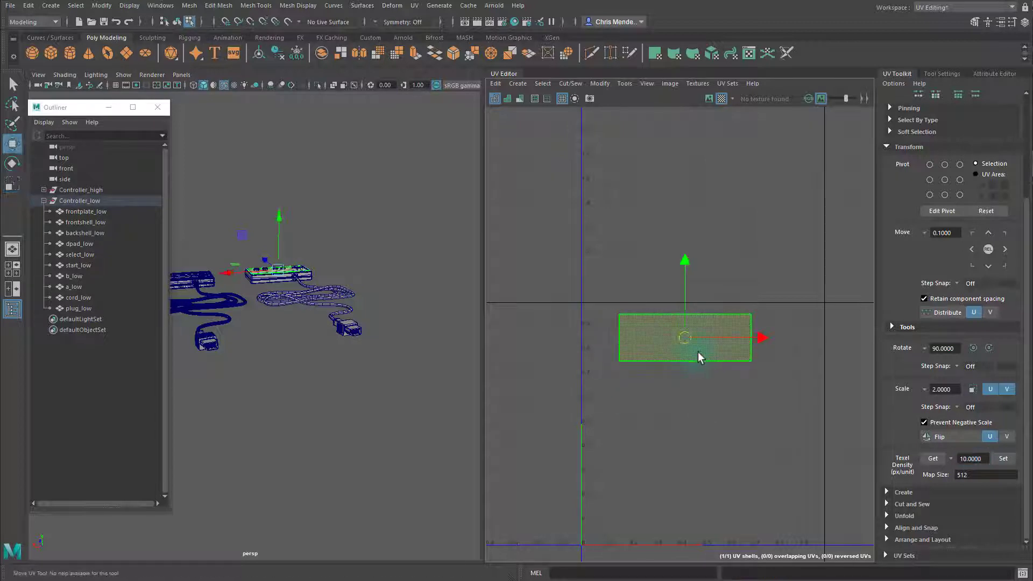
pyautogui.moveTo(685, 338); pyautogui.dragTo(702, 329)
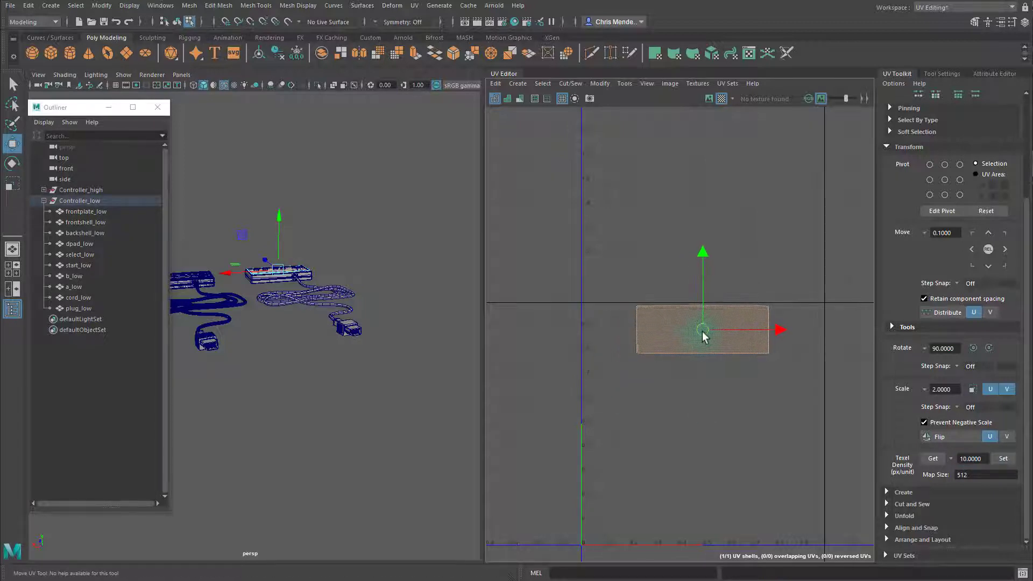
pyautogui.moveTo(704, 330); pyautogui.dragTo(717, 329)
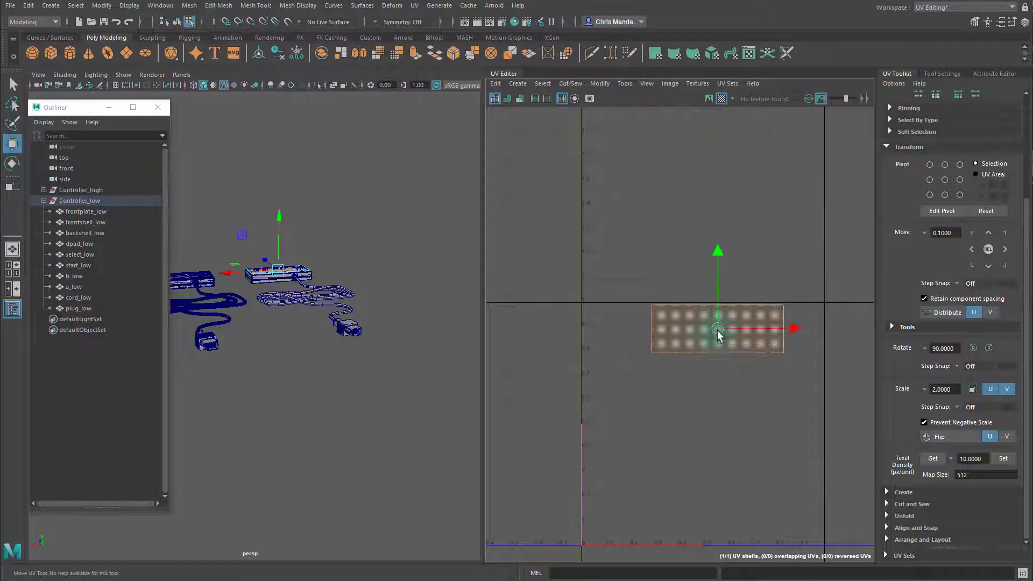
pyautogui.moveTo(716, 328); pyautogui.dragTo(695, 331)
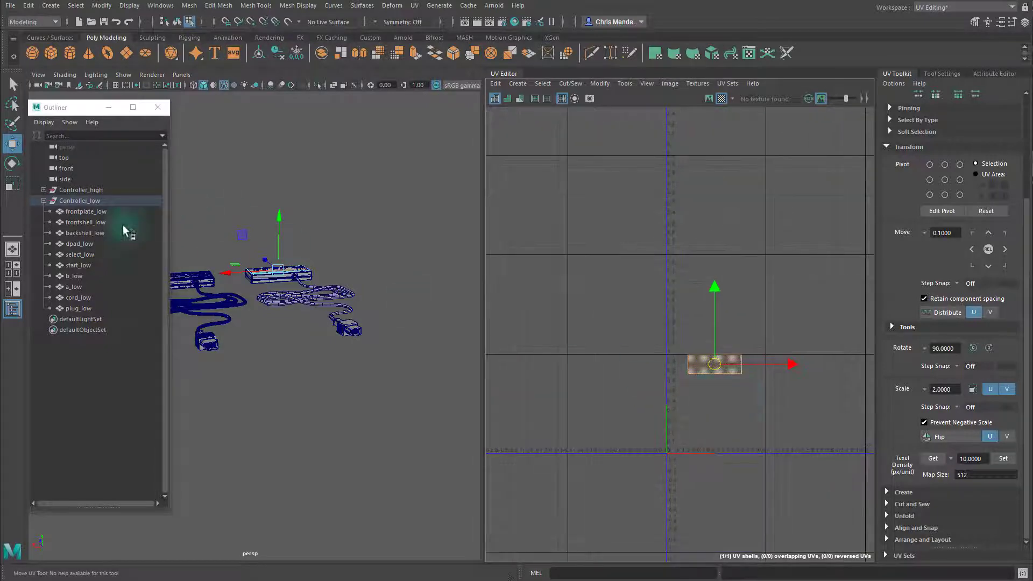
# Select another controller part so its UV shells, including the cord strip, display
pyautogui.click(79, 200)
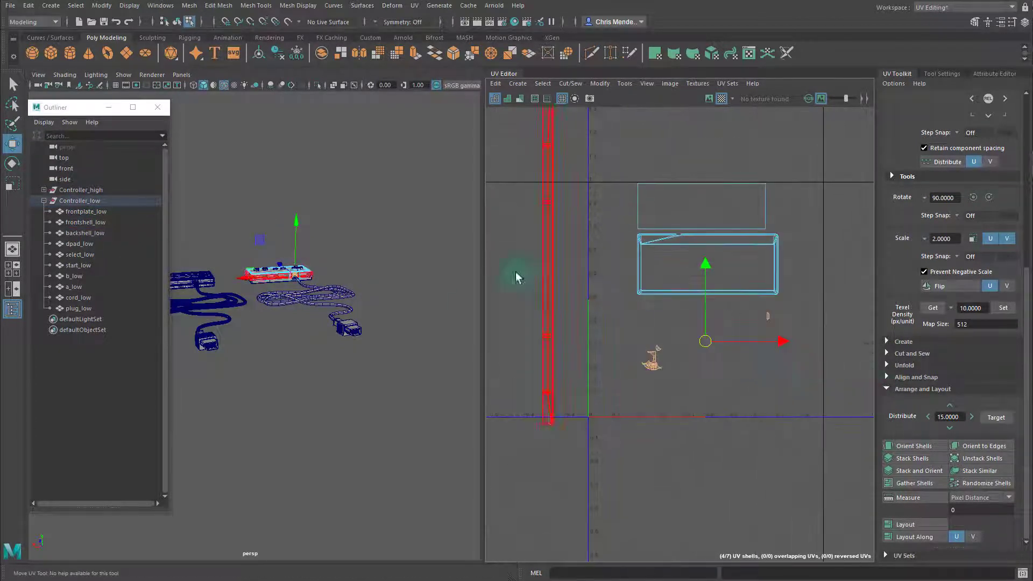
# Switch to UV Shell selection and pick the frontplate_low and frontshell_low parts
pyautogui.rightClick(631, 276)
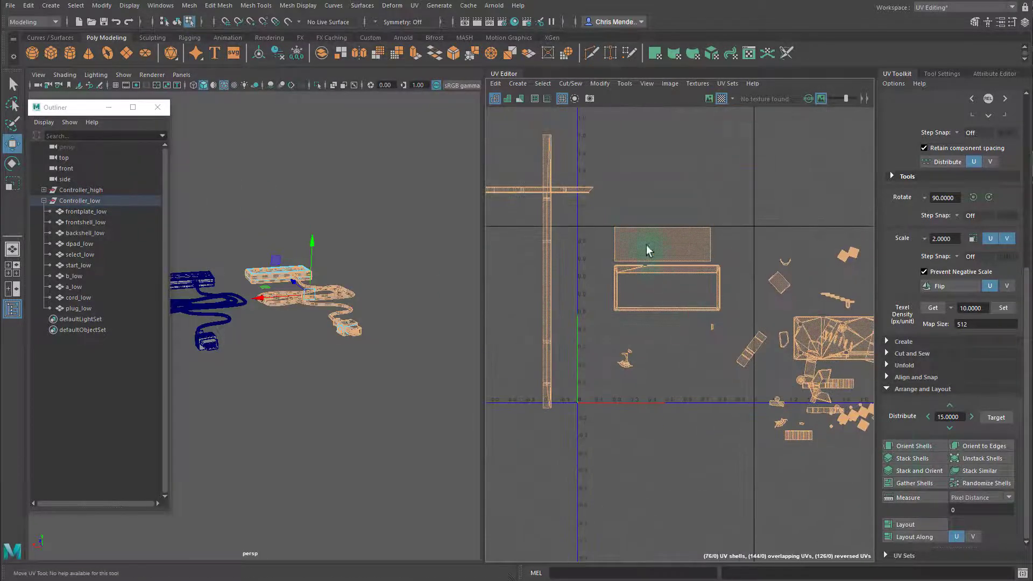
pyautogui.click(912, 446)
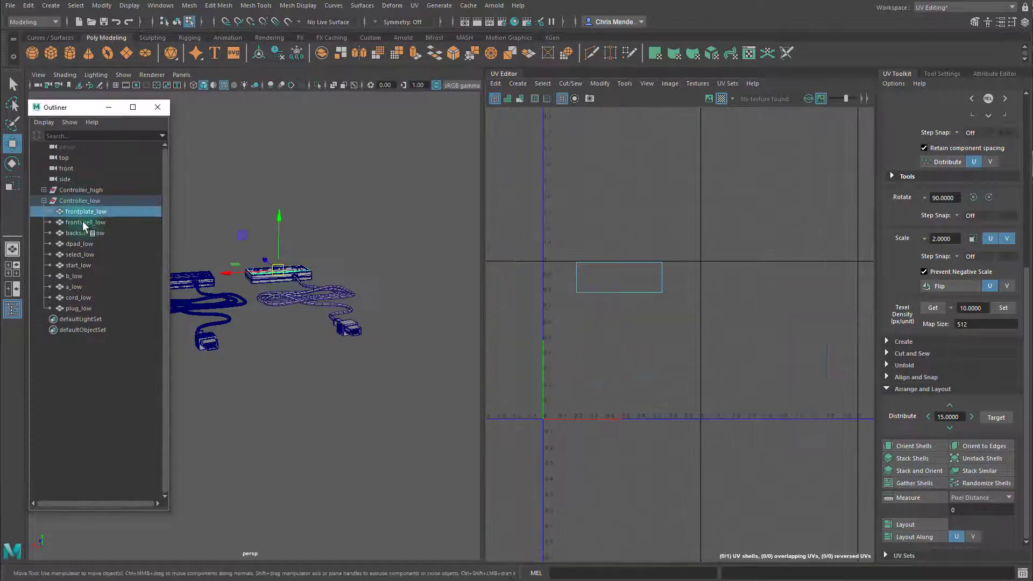
pyautogui.click(85, 222)
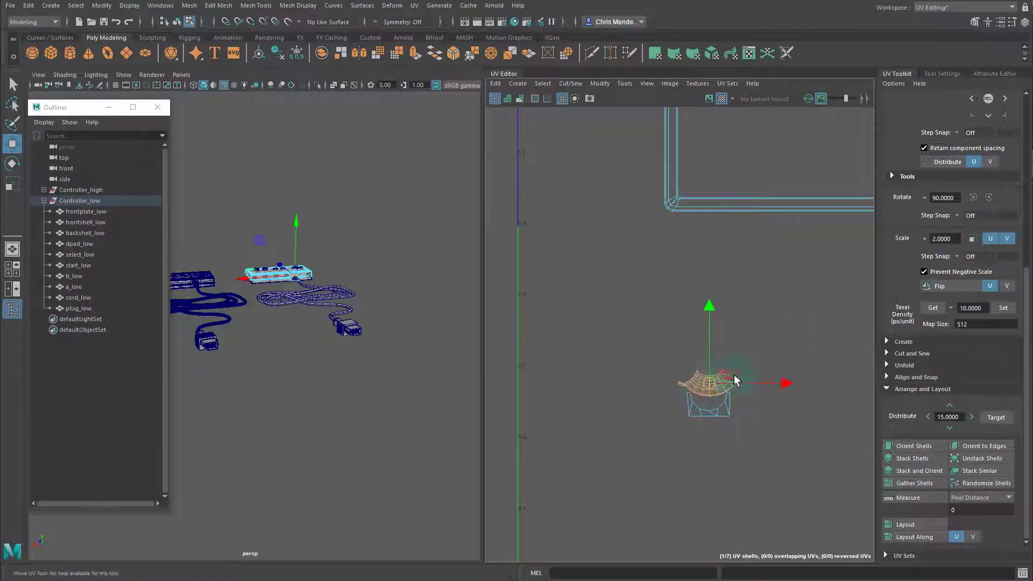
# Nest the small fan-shaped shell inside the larger shell and set the cord shell beside them
pyautogui.moveTo(734, 380); pyautogui.dragTo(587, 419)
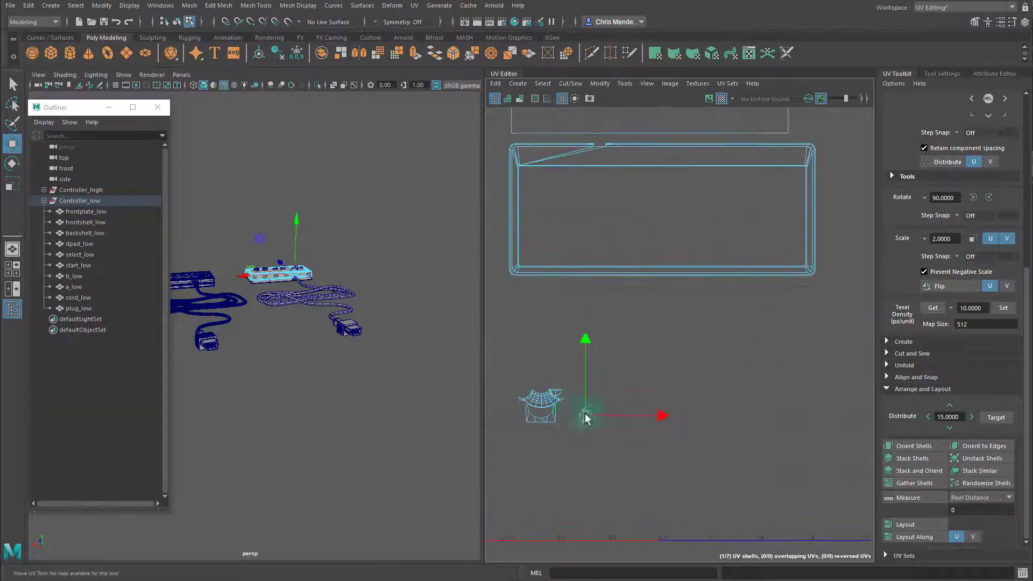
pyautogui.moveTo(585, 415); pyautogui.dragTo(540, 414)
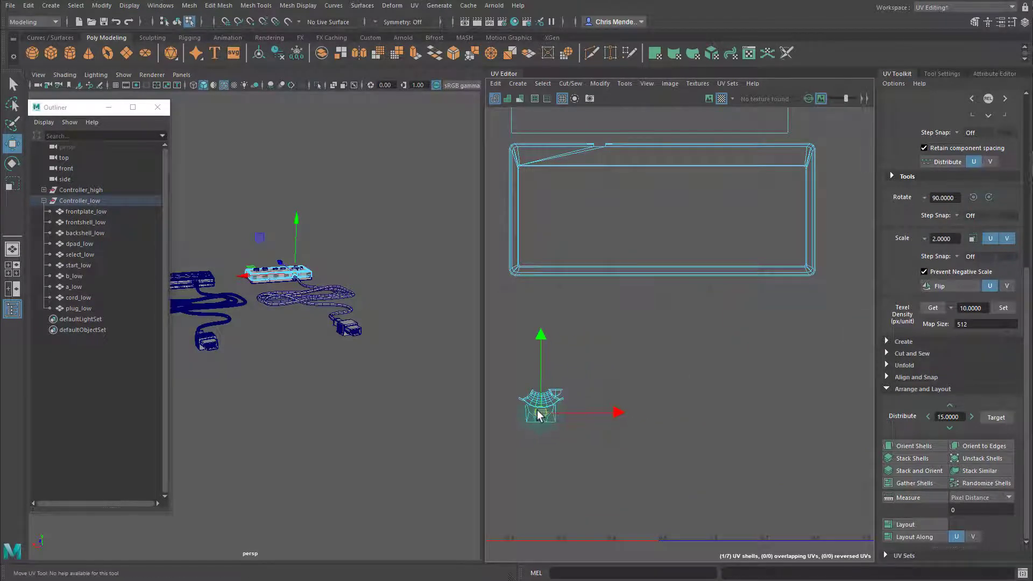
pyautogui.moveTo(540, 408); pyautogui.dragTo(699, 317)
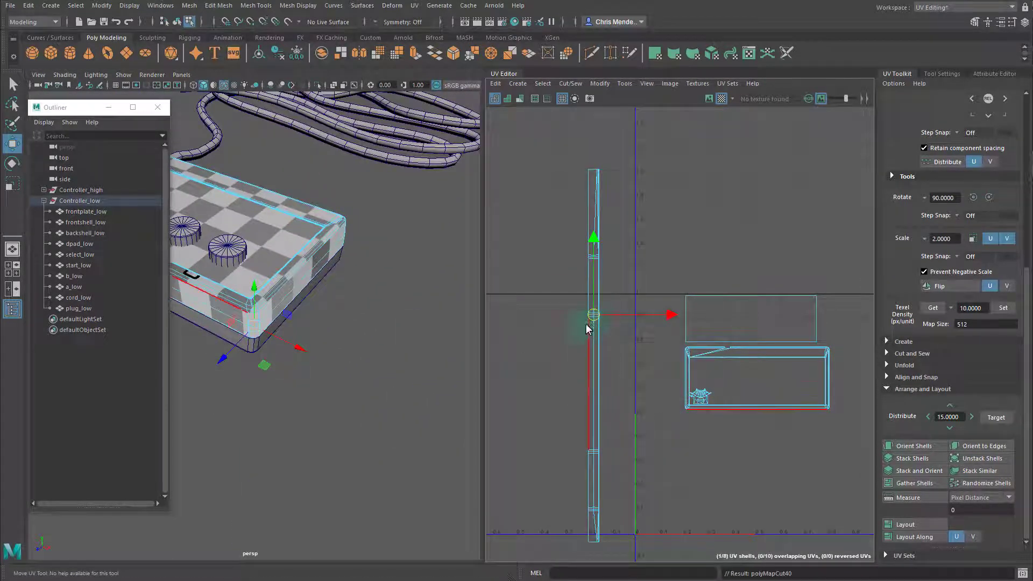
pyautogui.moveTo(592, 315); pyautogui.dragTo(642, 408)
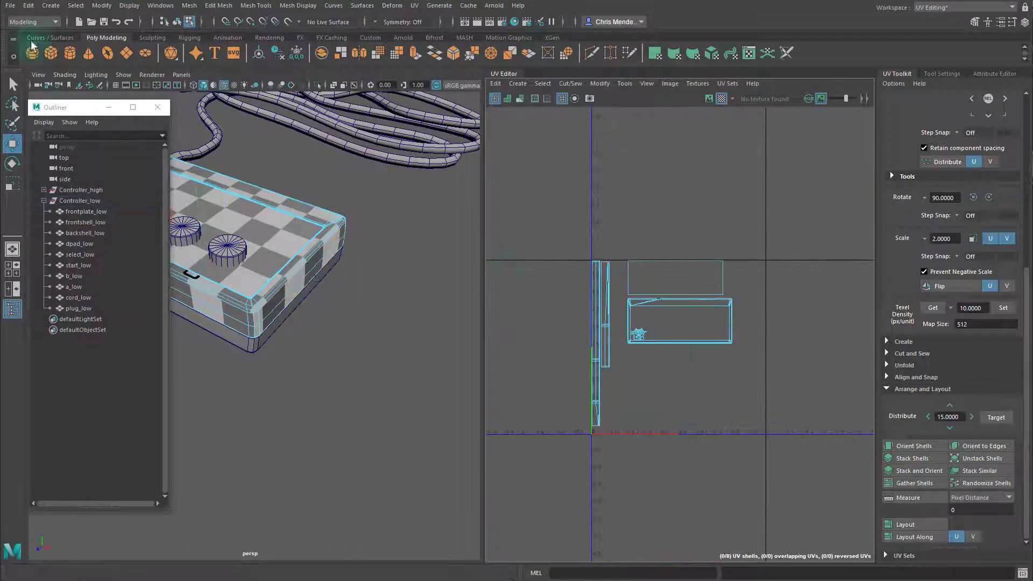
# Save the scene under an incremented version number of the NES controller file
pyautogui.click(10, 6)
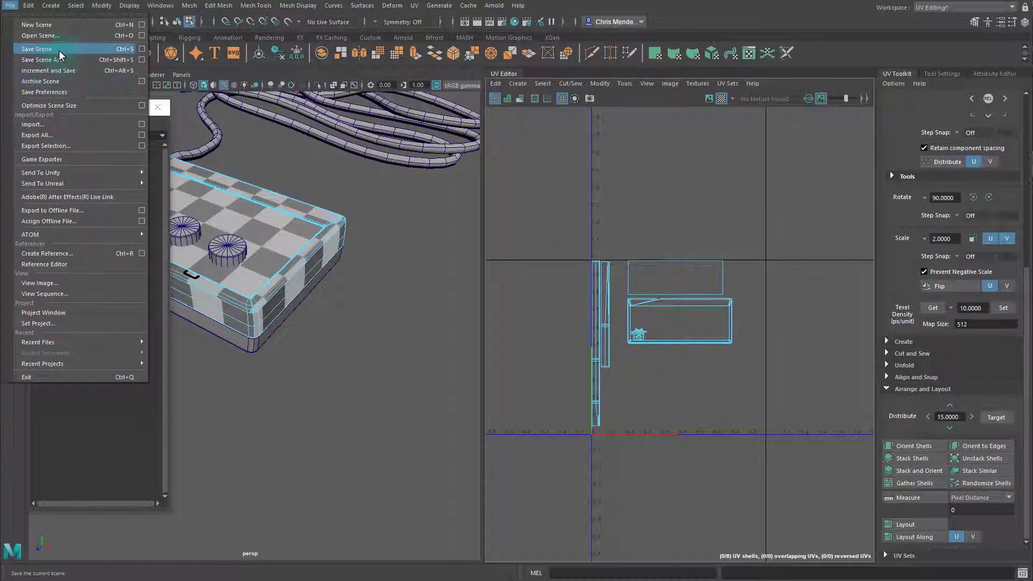
pyautogui.click(41, 60)
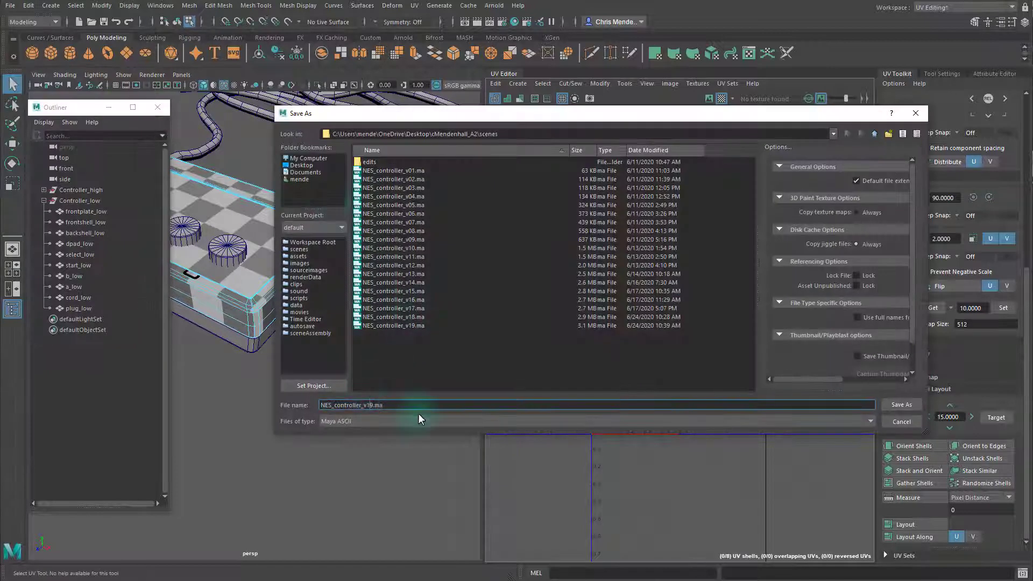
pyautogui.click(901, 405)
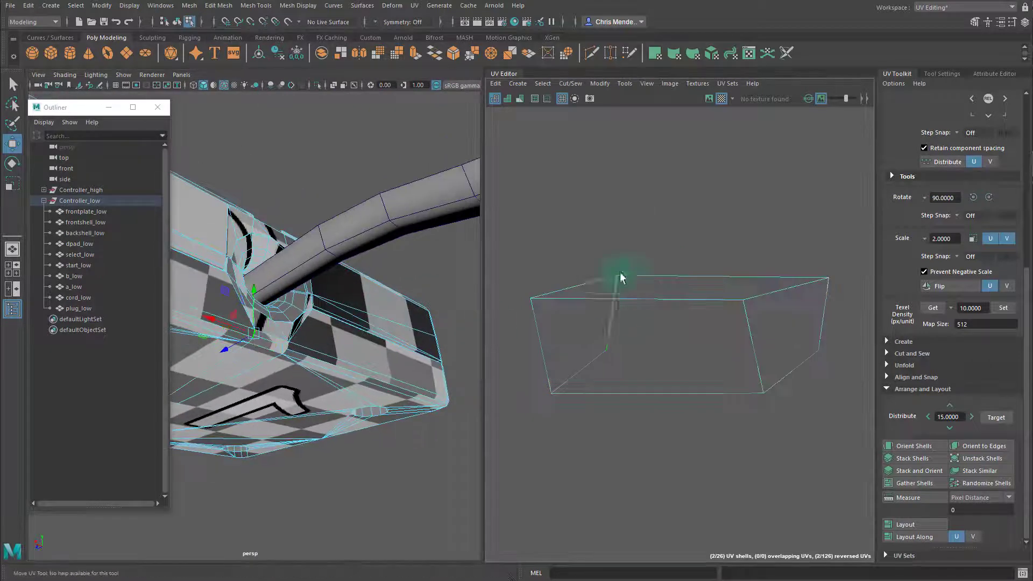
# In Edge mode, select the long edge of the box-shaped cord socket shell for cutting
pyautogui.rightClick(619, 276)
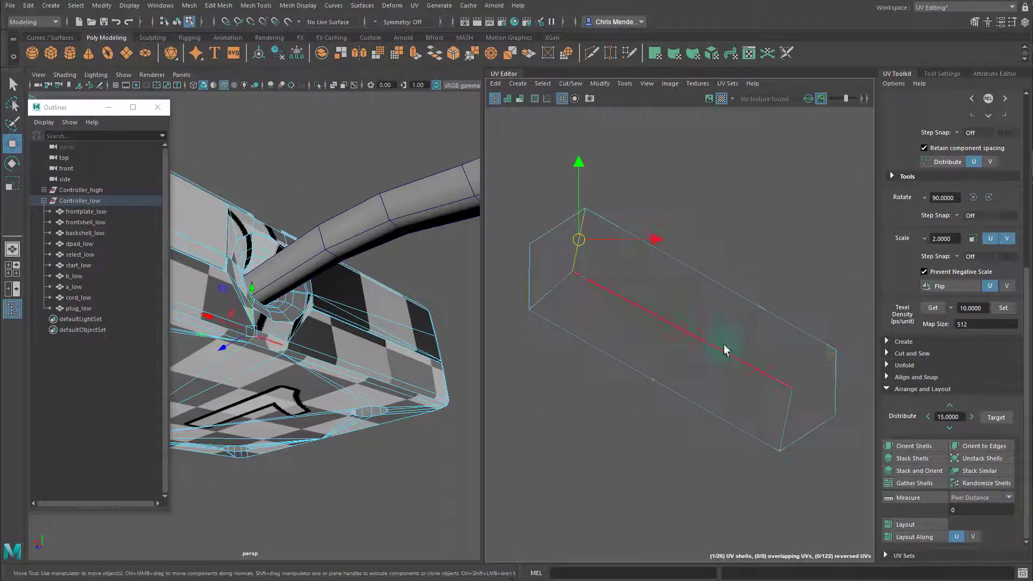
pyautogui.click(725, 329)
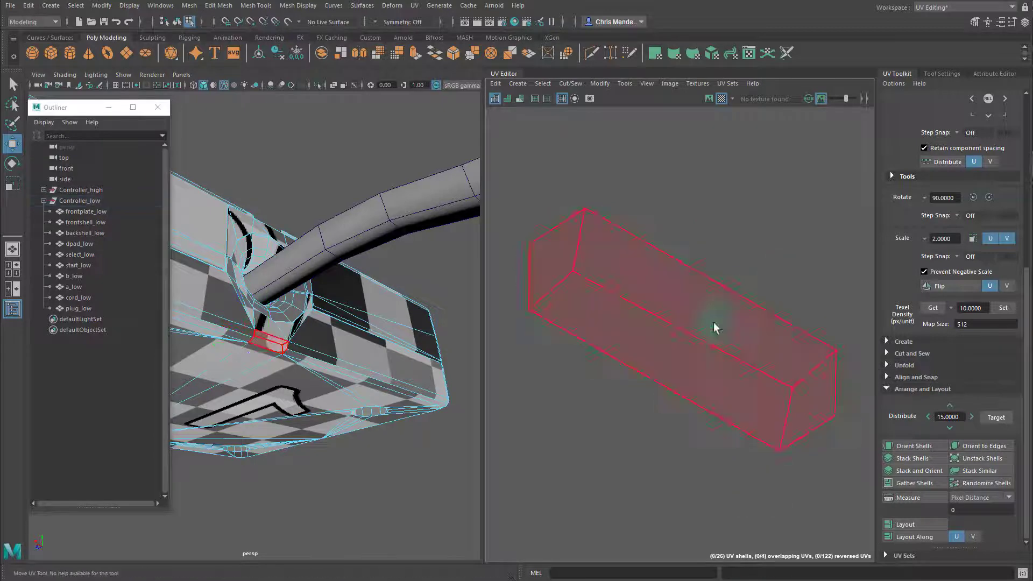
pyautogui.click(915, 445)
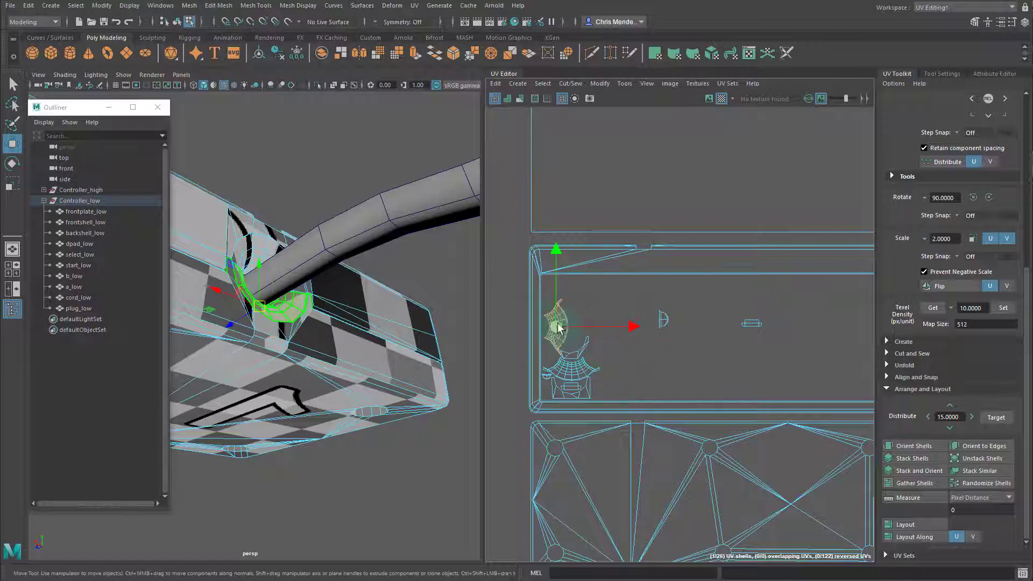
# Shrink the cord socket shell and move it into the 0–1 space
pyautogui.moveTo(557, 323); pyautogui.dragTo(596, 332)
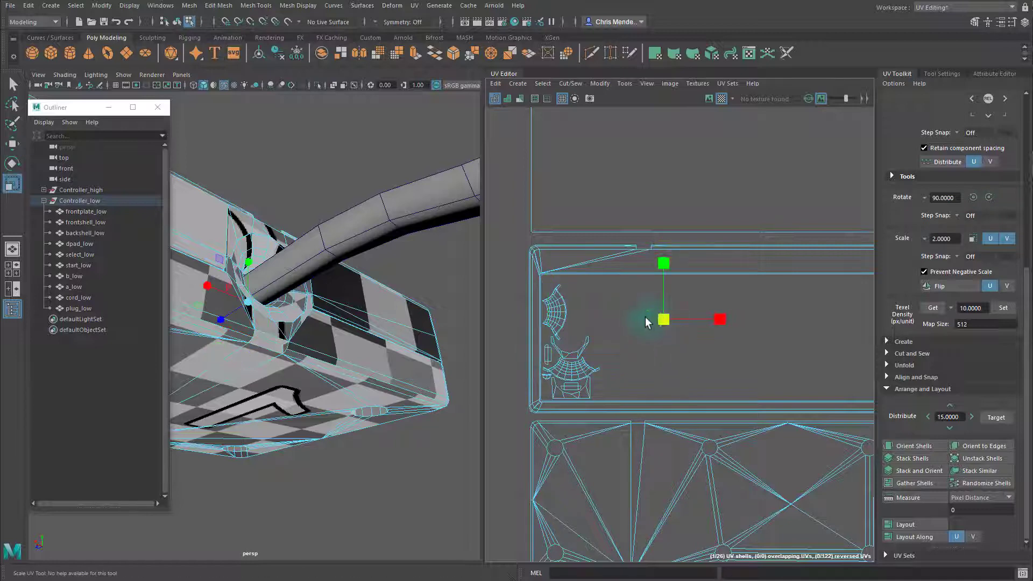
pyautogui.moveTo(664, 320); pyautogui.dragTo(550, 386)
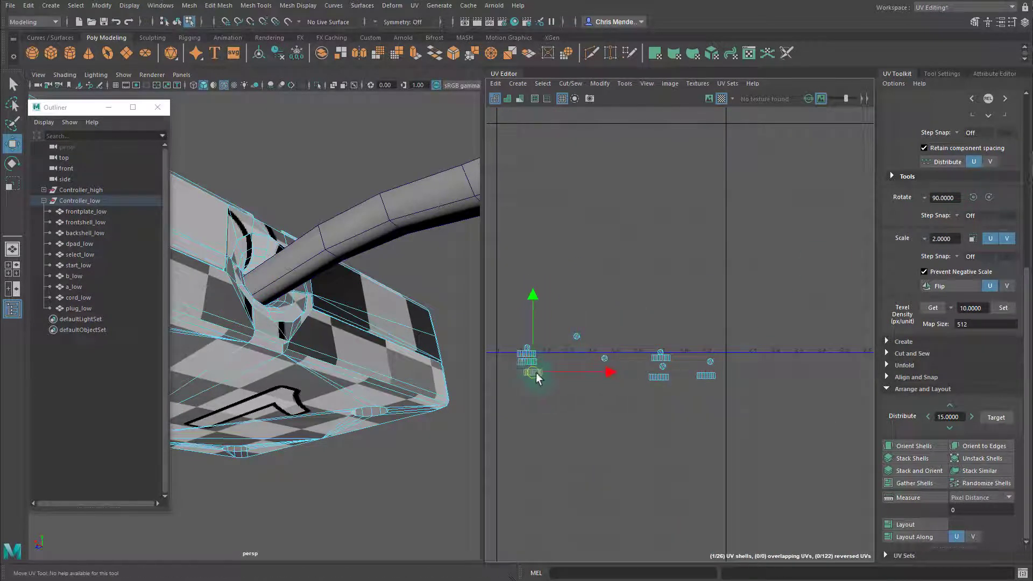
pyautogui.moveTo(533, 372); pyautogui.dragTo(557, 362)
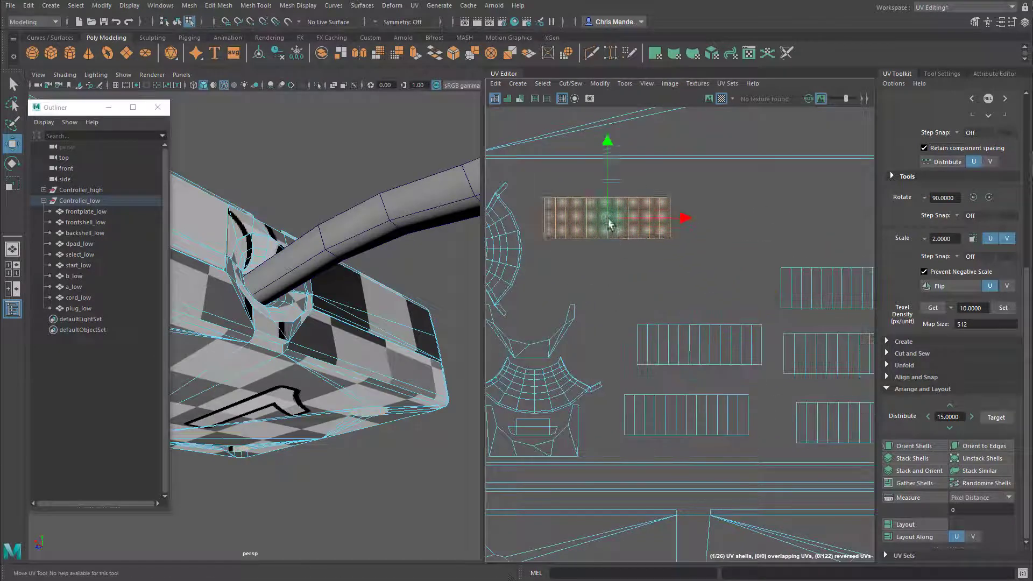
# Stack the striped strip shells into a grid beside the main layout
pyautogui.moveTo(609, 221); pyautogui.dragTo(592, 232)
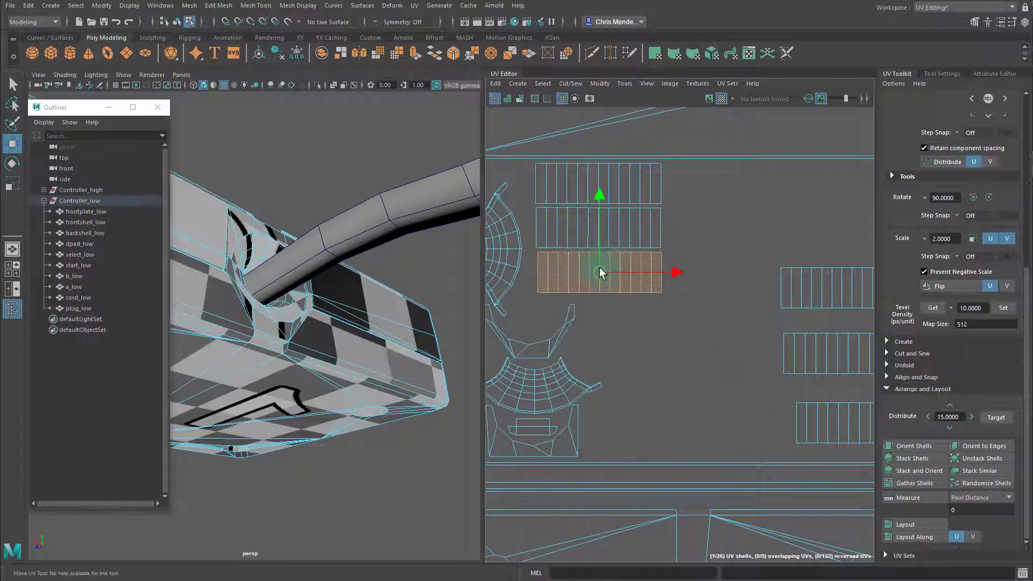
pyautogui.moveTo(598, 272); pyautogui.dragTo(733, 226)
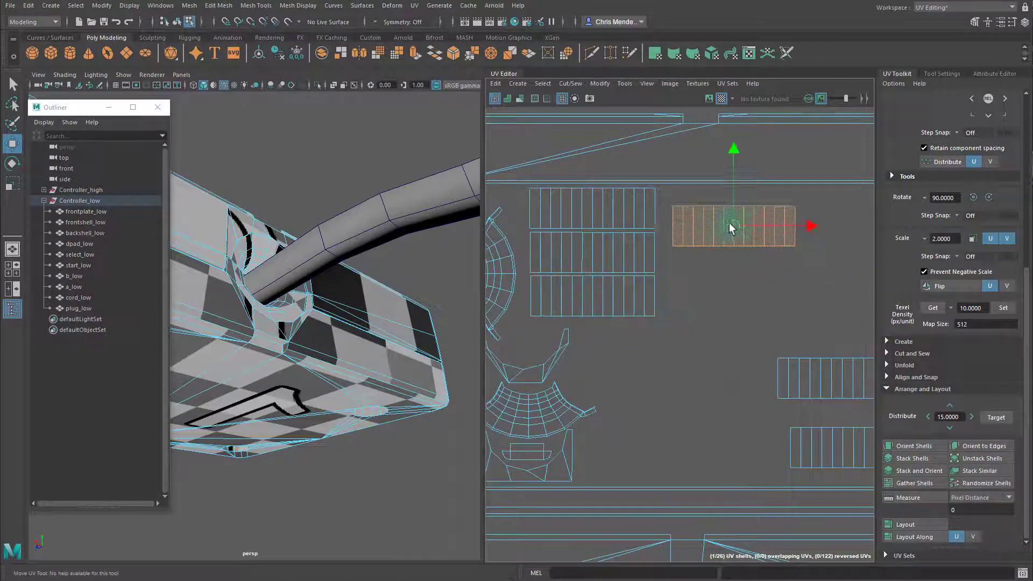
pyautogui.moveTo(733, 226); pyautogui.dragTo(725, 255)
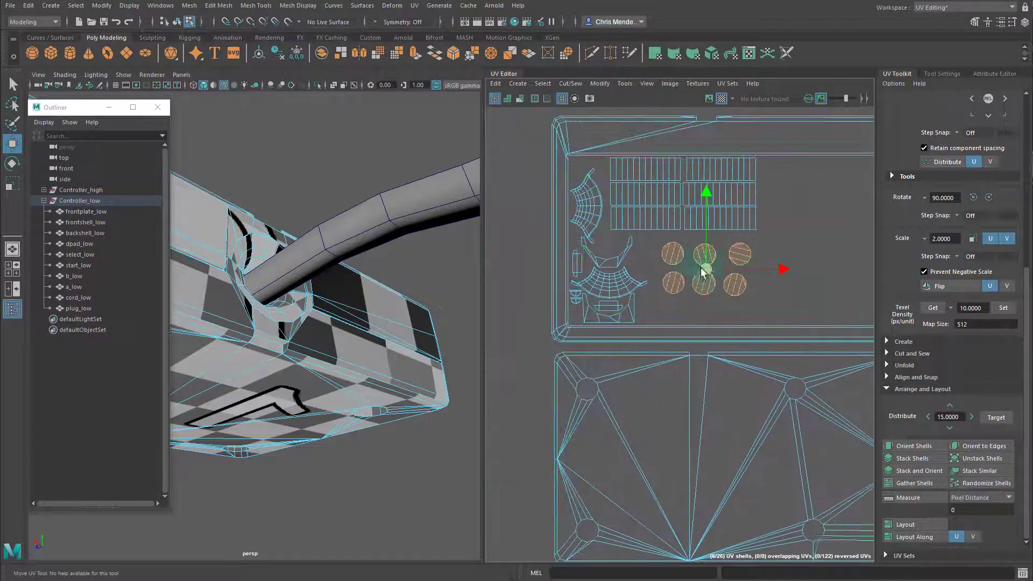
# Arrange three round button shells into a row beside the d-pad pieces
pyautogui.moveTo(704, 271); pyautogui.dragTo(616, 247)
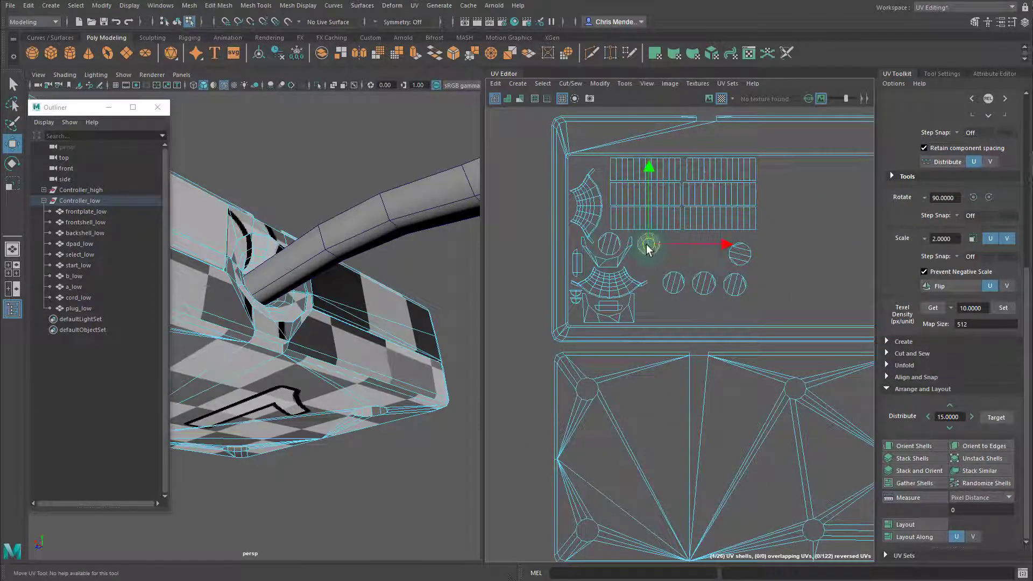
pyautogui.moveTo(648, 244); pyautogui.dragTo(702, 246)
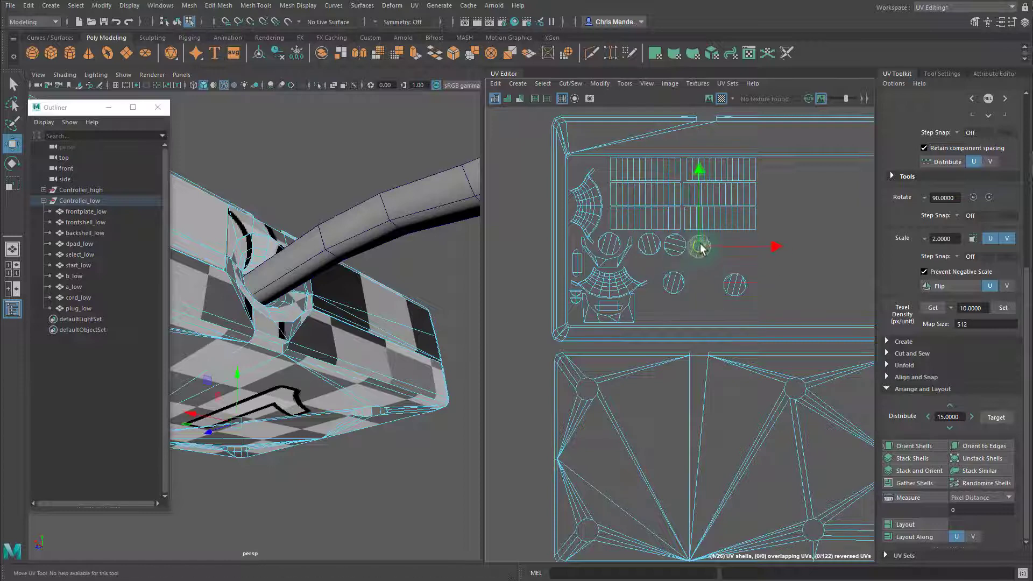
pyautogui.moveTo(699, 247); pyautogui.dragTo(672, 283)
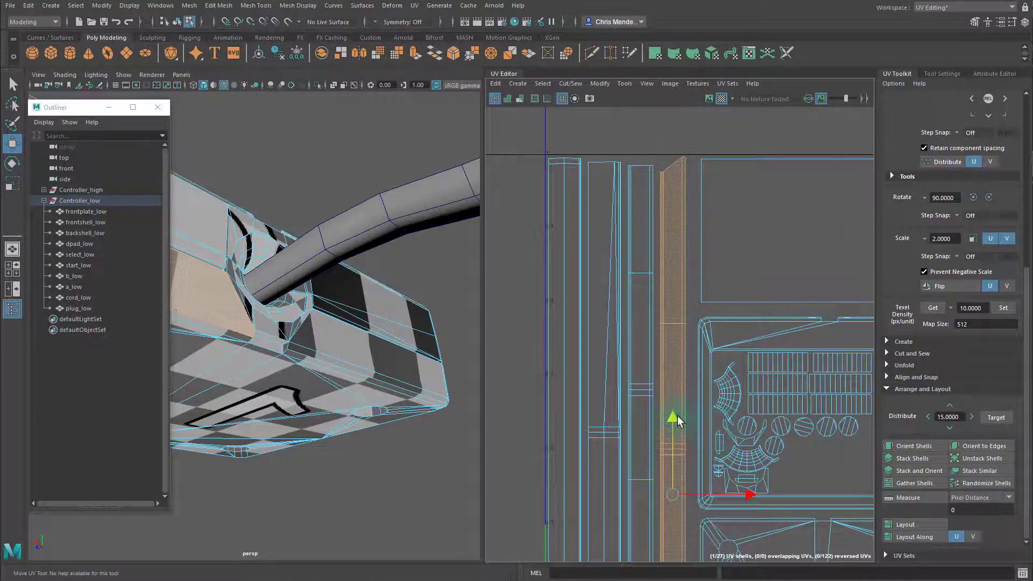
# Stand the long vertical strip shell in the strip column beside the controller layout
pyautogui.moveTo(672, 418); pyautogui.dragTo(604, 385)
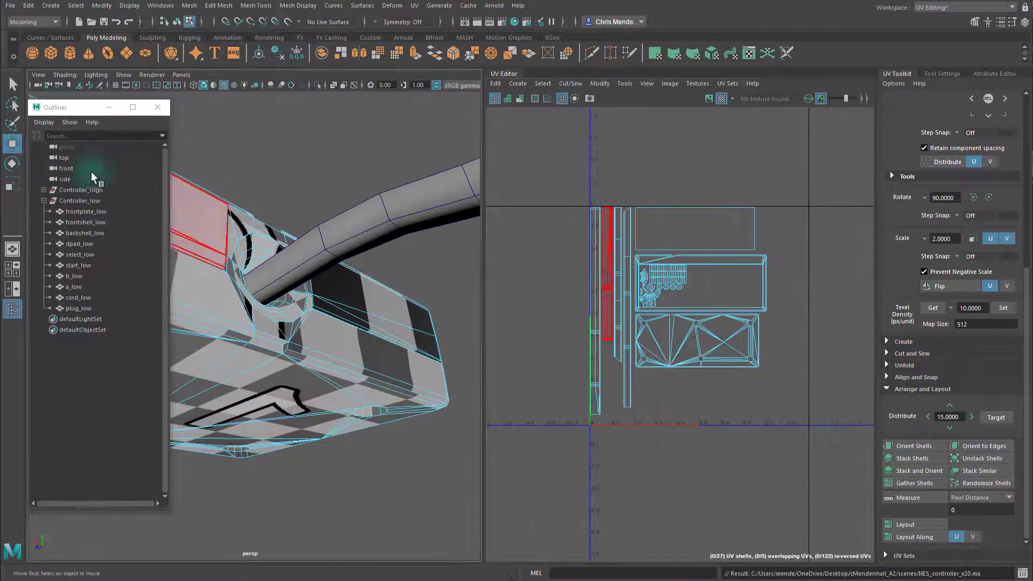
# Select the front plate through start pieces and the back shell to display their UVs
pyautogui.click(79, 200)
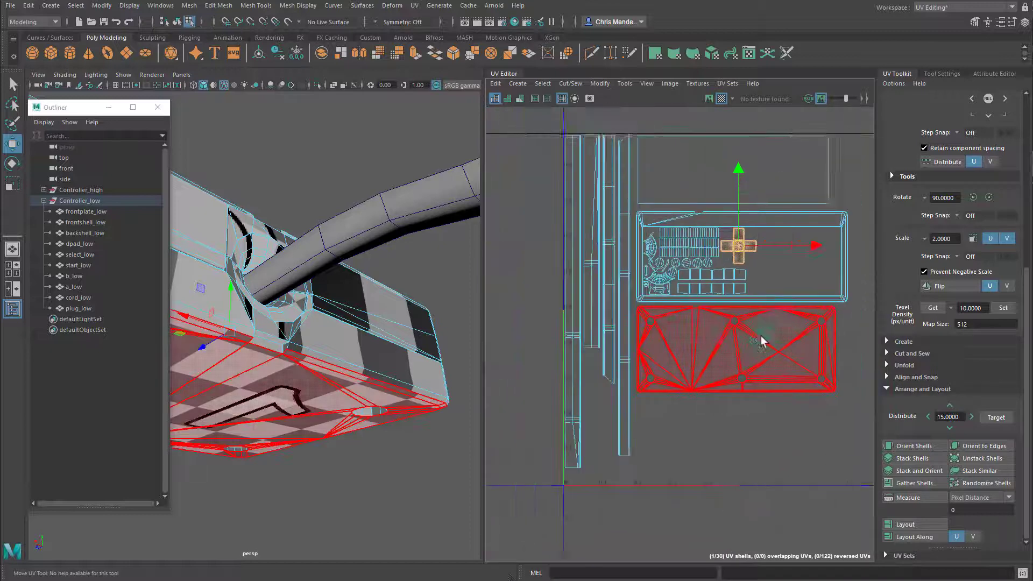
pyautogui.click(86, 211)
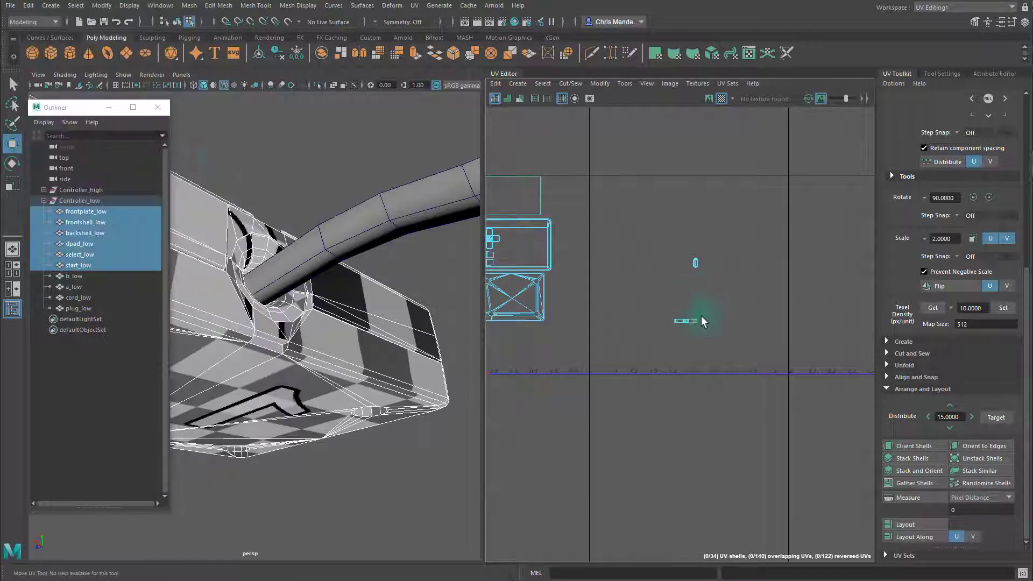
# Move the stray select and start pill shells in beside the d-pad shell
pyautogui.click(684, 320)
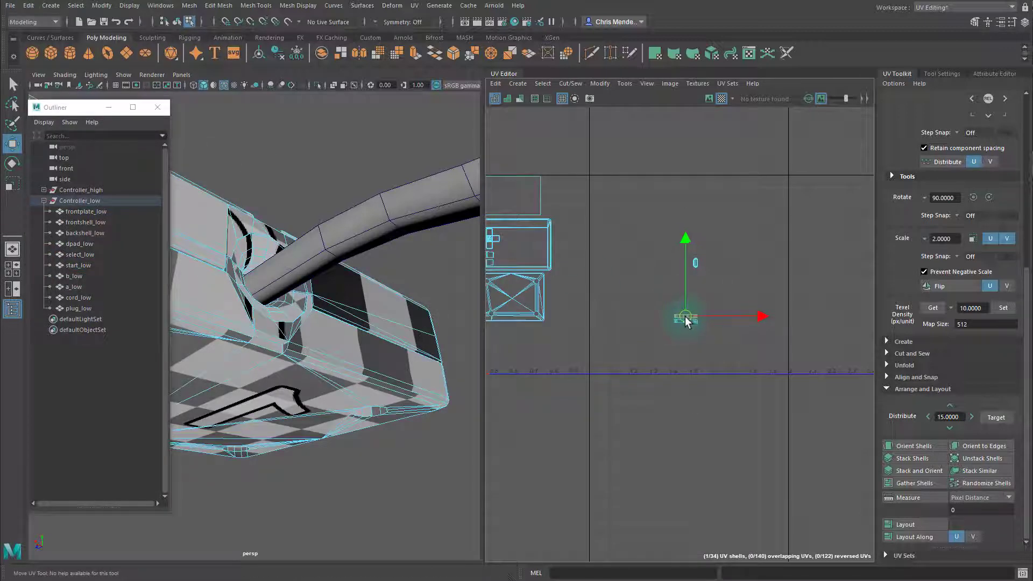
pyautogui.moveTo(686, 316); pyautogui.dragTo(695, 262)
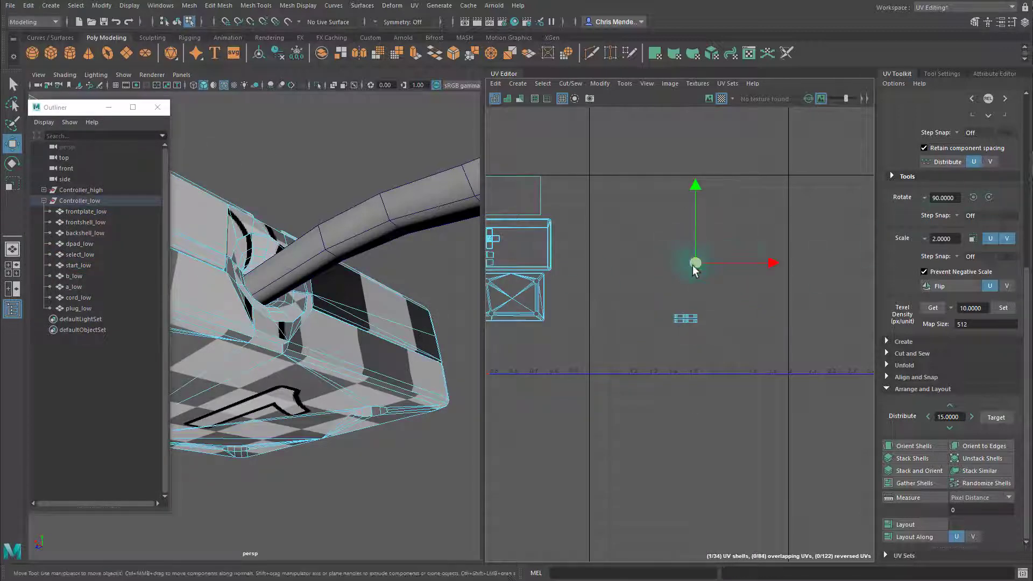
pyautogui.moveTo(695, 262); pyautogui.dragTo(685, 311)
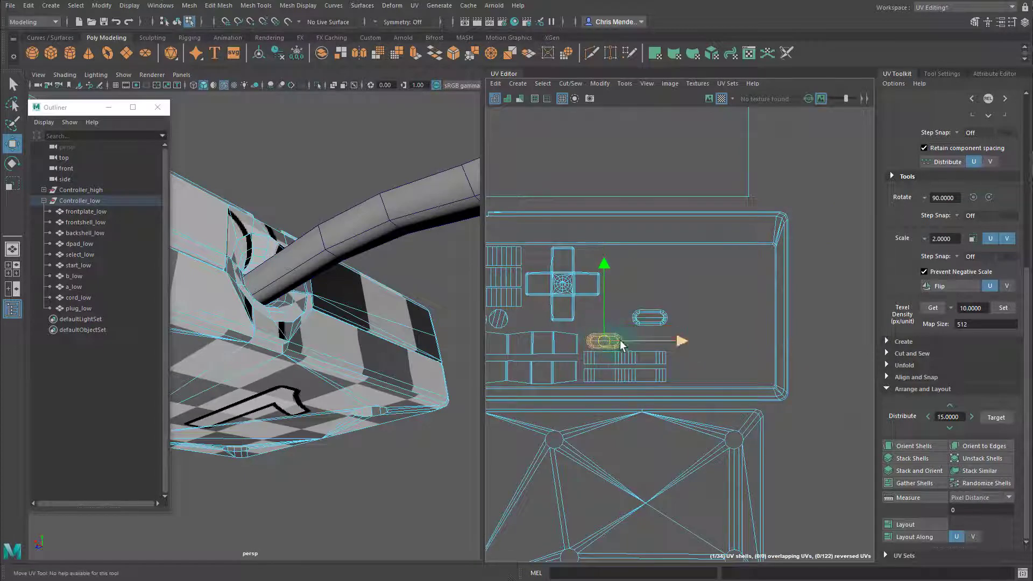
pyautogui.moveTo(603, 340); pyautogui.dragTo(636, 342)
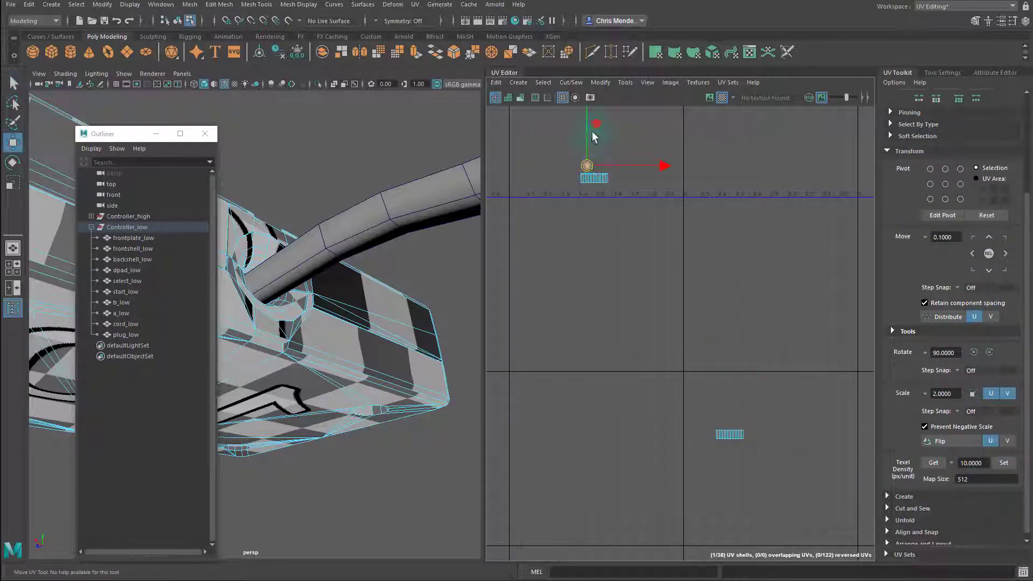
# Drag the striped strip shell and a round button shell into place on the front plate
pyautogui.moveTo(596, 164); pyautogui.dragTo(596, 188)
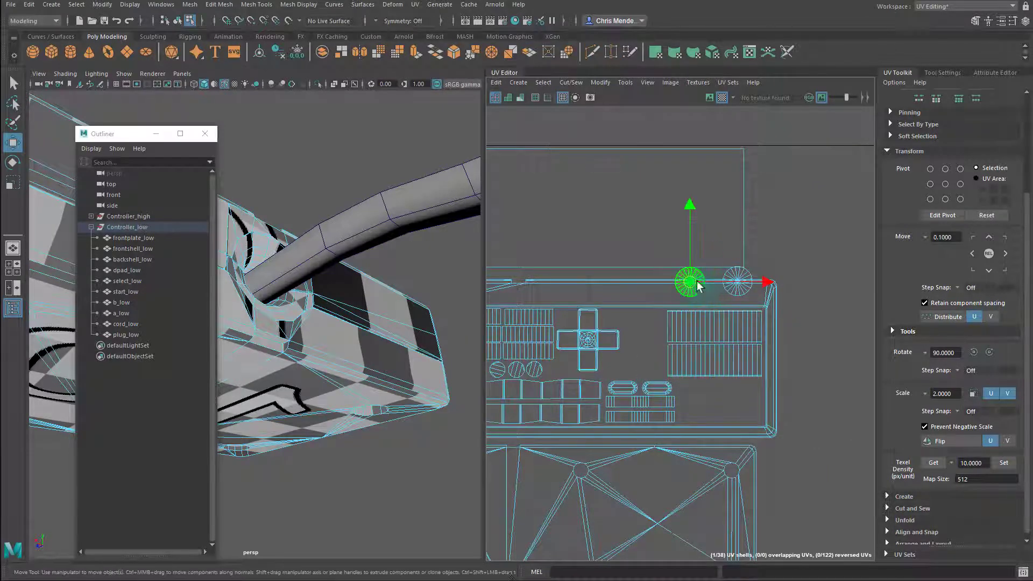
pyautogui.moveTo(689, 282); pyautogui.dragTo(728, 399)
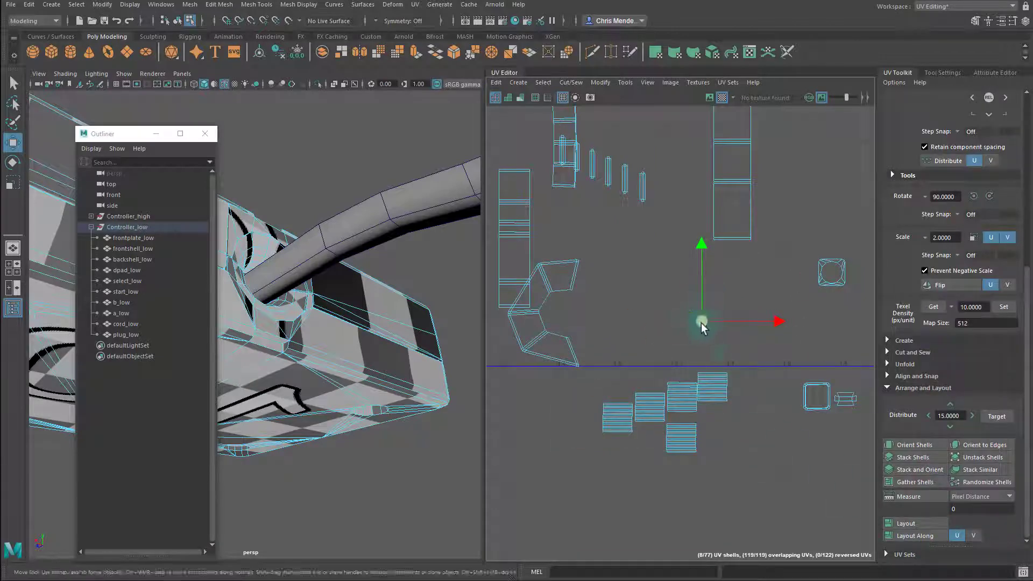
# Select the four striped square shells and stack them with Stack Shells
pyautogui.click(913, 457)
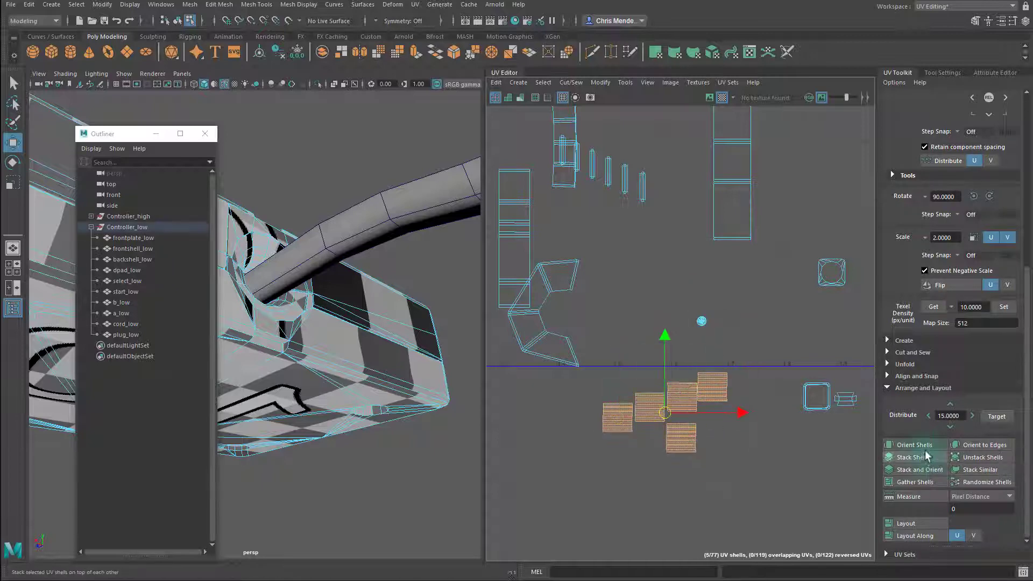
pyautogui.click(912, 457)
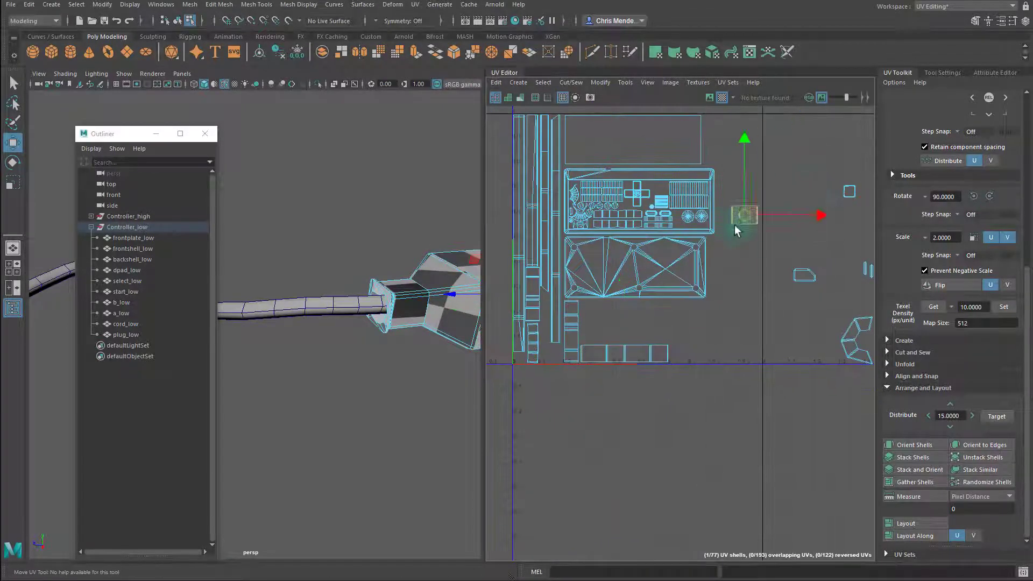
# Move the small square cord shell in toward the main controller layout
pyautogui.moveTo(745, 214); pyautogui.dragTo(619, 335)
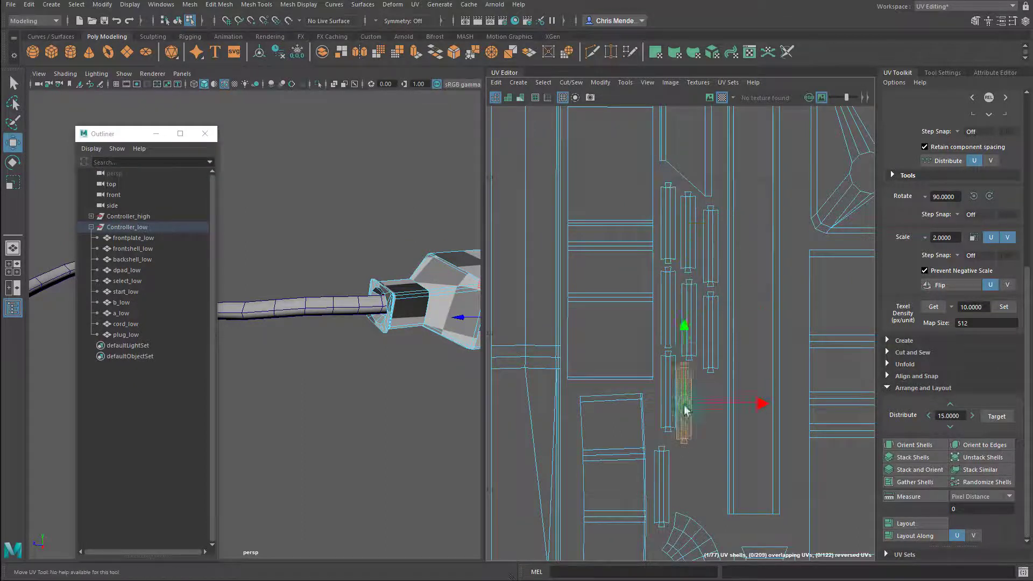
# Slot three thin strip shells into column gaps and move the curved shell to the corner
pyautogui.moveTo(685, 405); pyautogui.dragTo(711, 425)
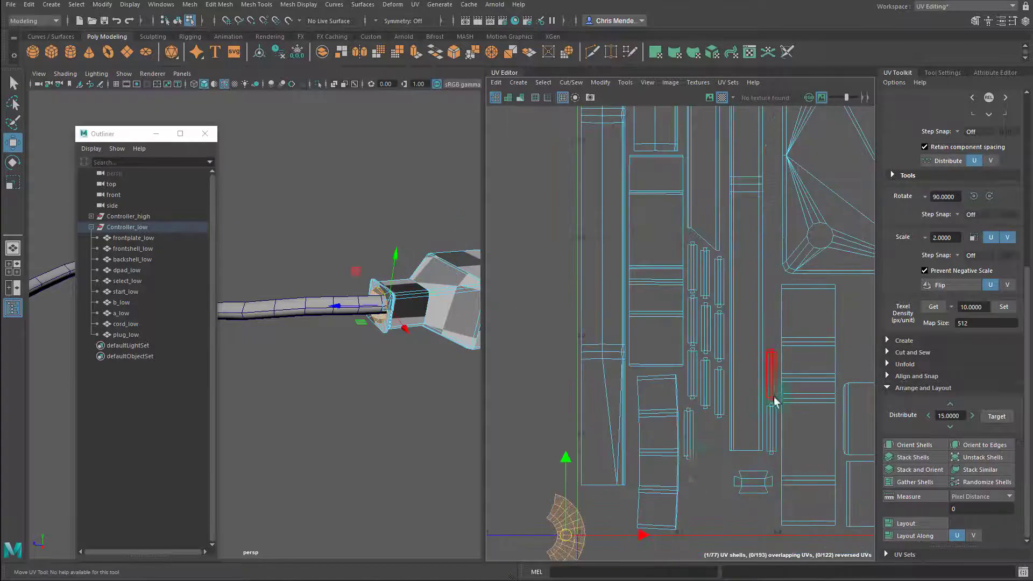
pyautogui.moveTo(775, 375); pyautogui.dragTo(744, 396)
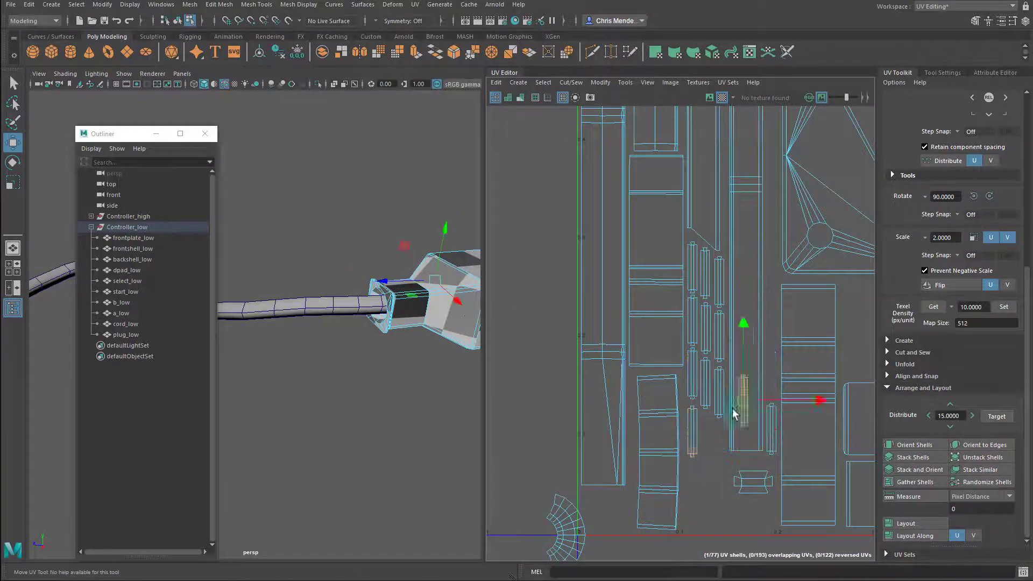
pyautogui.moveTo(734, 414); pyautogui.dragTo(774, 432)
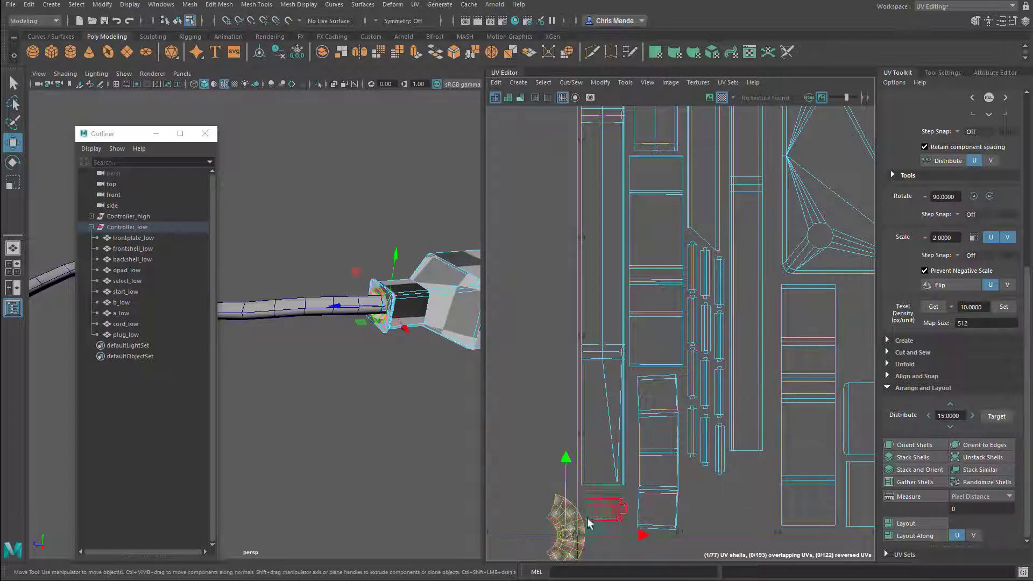
pyautogui.moveTo(567, 520); pyautogui.dragTo(724, 504)
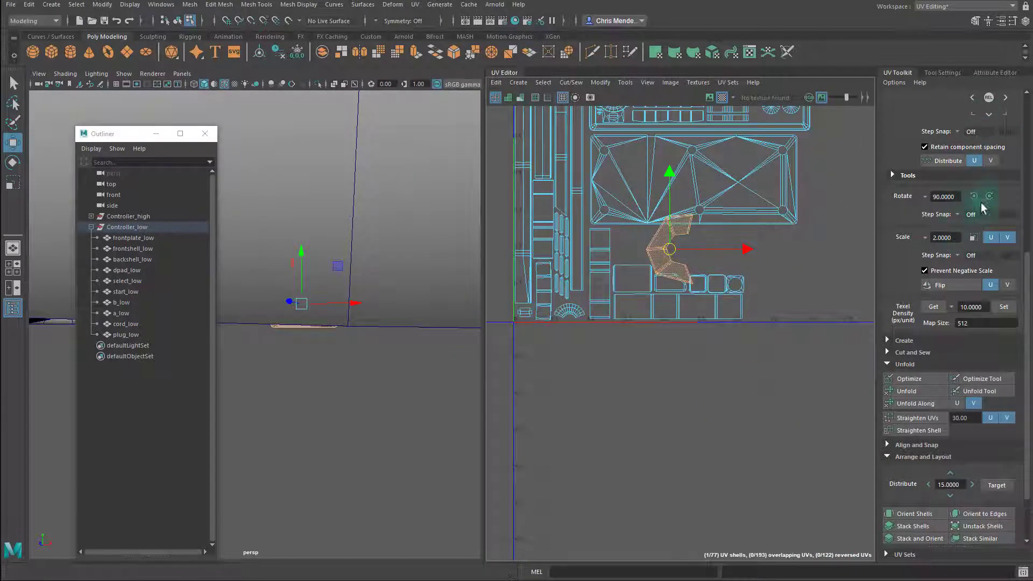
# Place the bent plug shell under the back shell layout and begin Save Scene As
pyautogui.moveTo(669, 249); pyautogui.dragTo(704, 253)
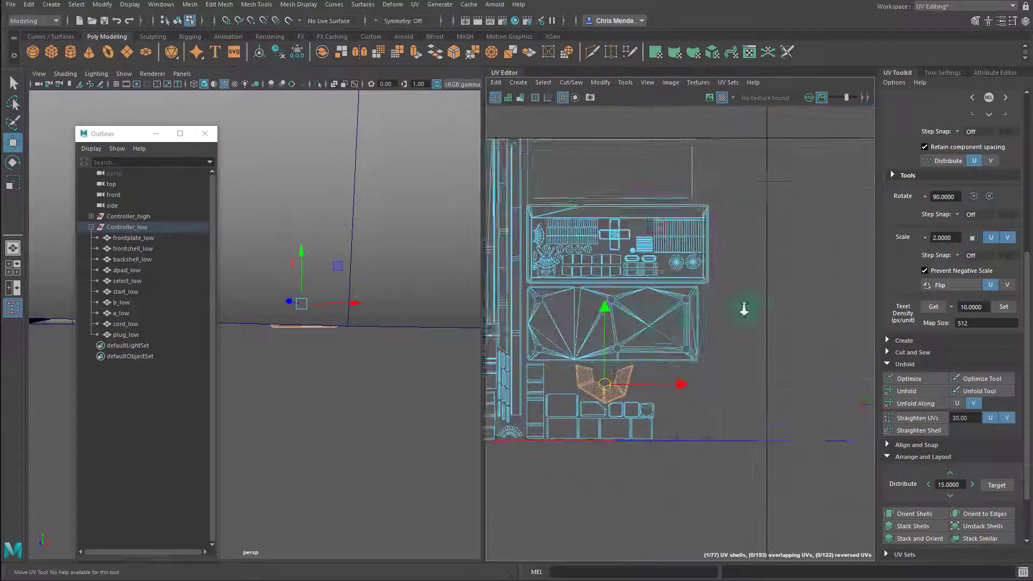
pyautogui.click(124, 324)
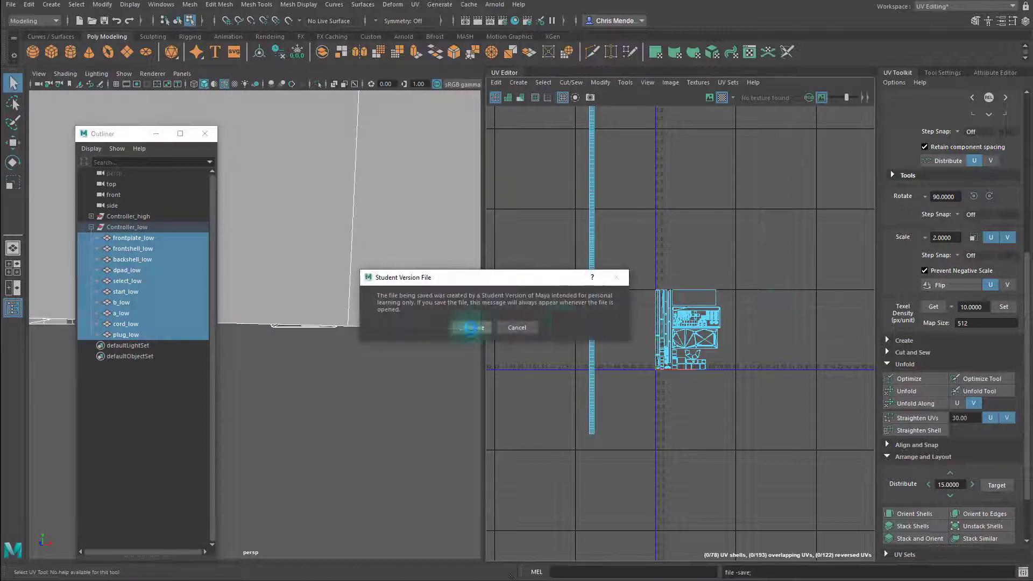
# Confirm Continue on the Student Version dialog to save the scene
pyautogui.click(469, 328)
pyautogui.write('5.0000')
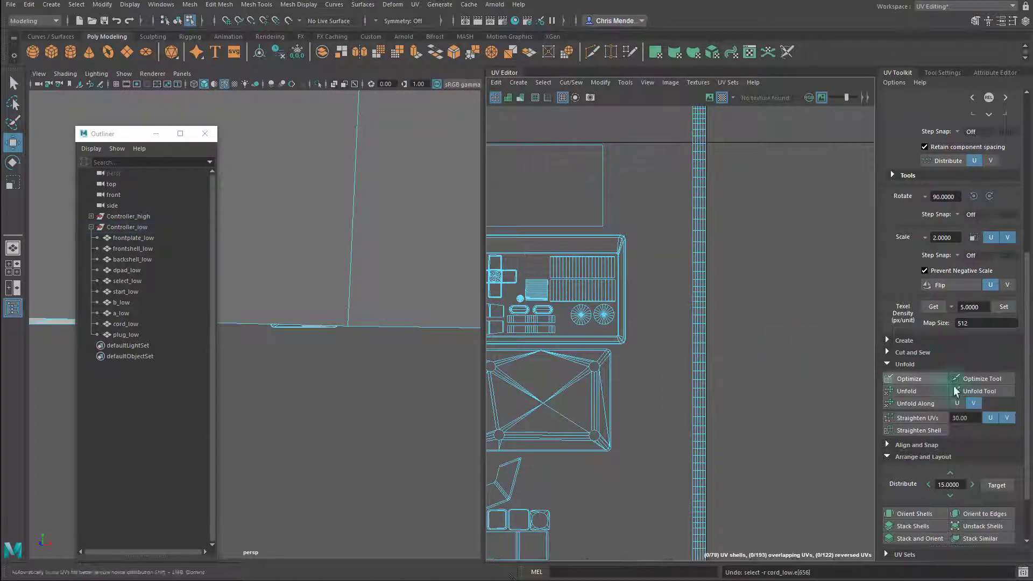
# Use the UV Toolkit to cut the cord shell into shorter strips
pyautogui.click(972, 306)
pyautogui.write('7.0000')
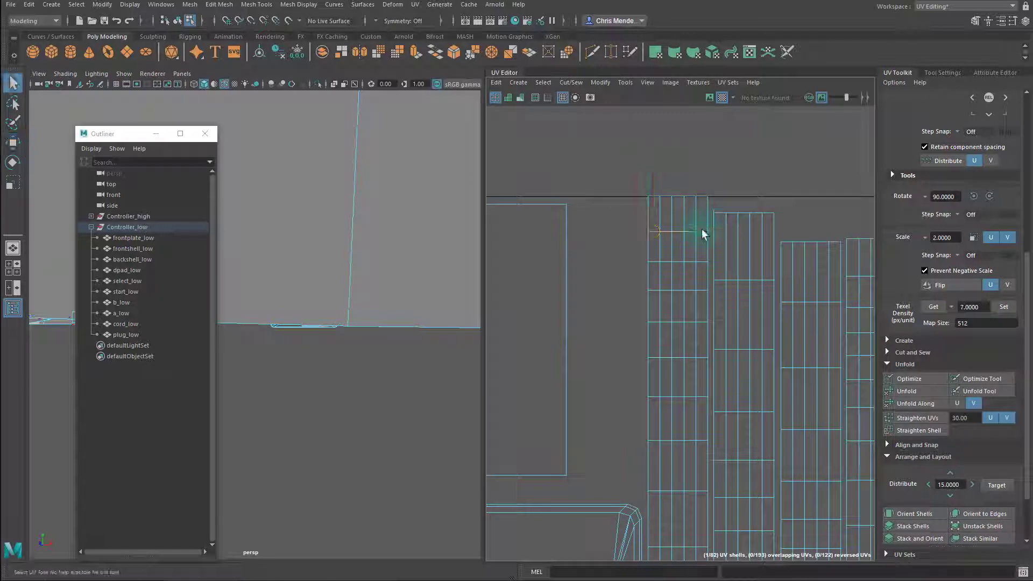
# Select a cord strip shell and rotate it 90 degrees to lie sideways
pyautogui.click(681, 224)
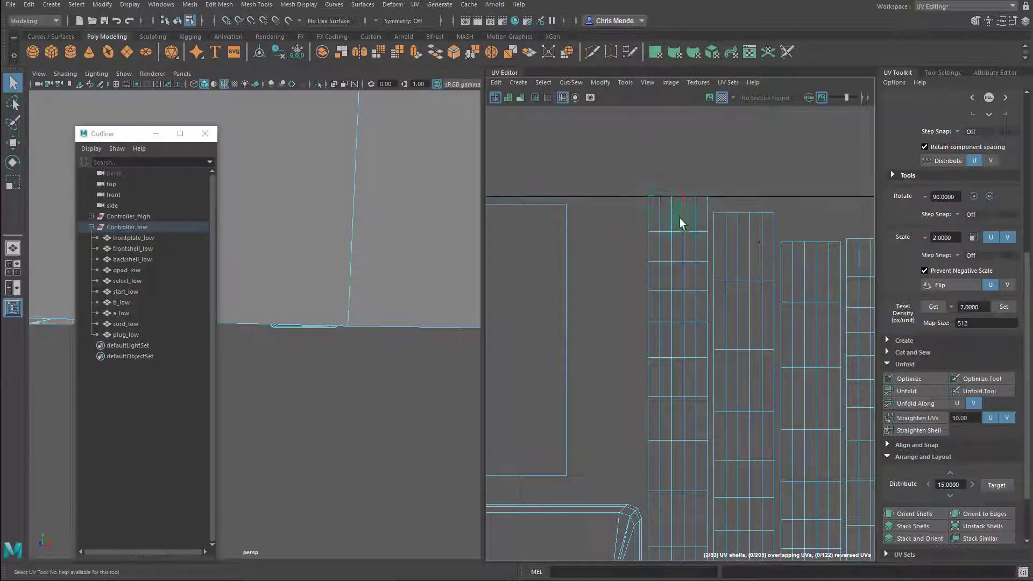
pyautogui.click(678, 224)
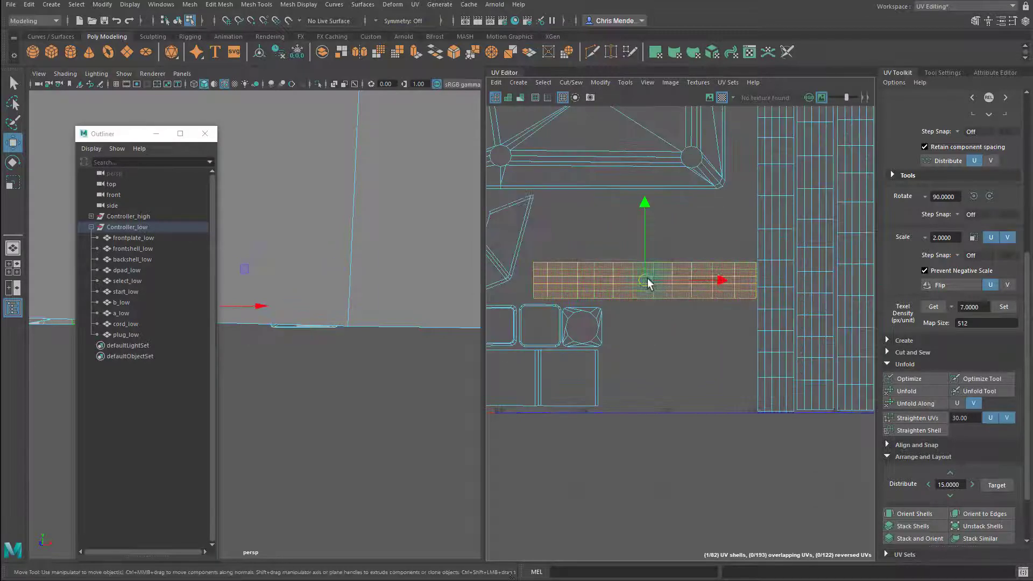
# Move the sideways cord strip and the d-pad and button shells into free UV space
pyautogui.moveTo(646, 280); pyautogui.dragTo(645, 323)
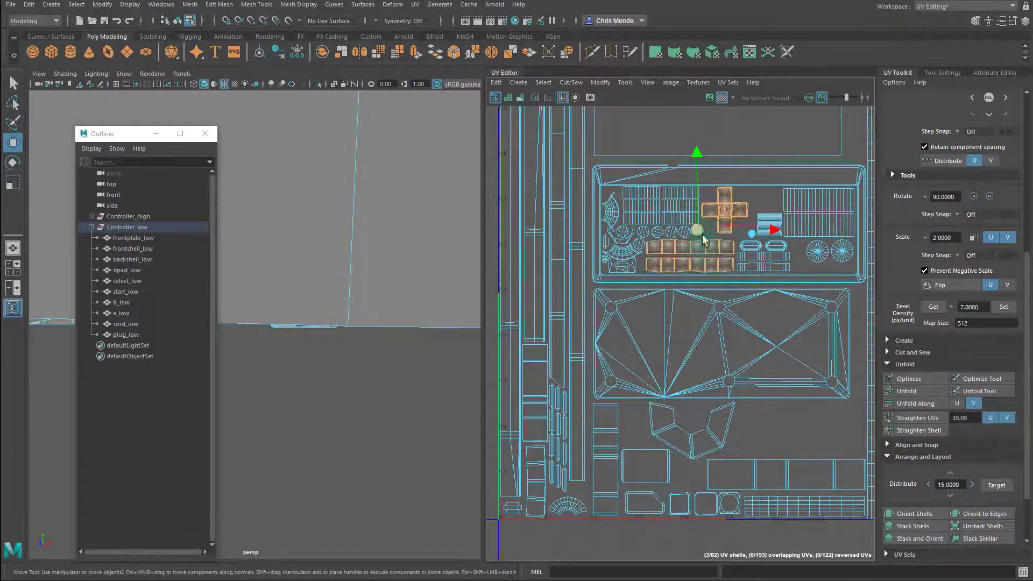
pyautogui.click(725, 208)
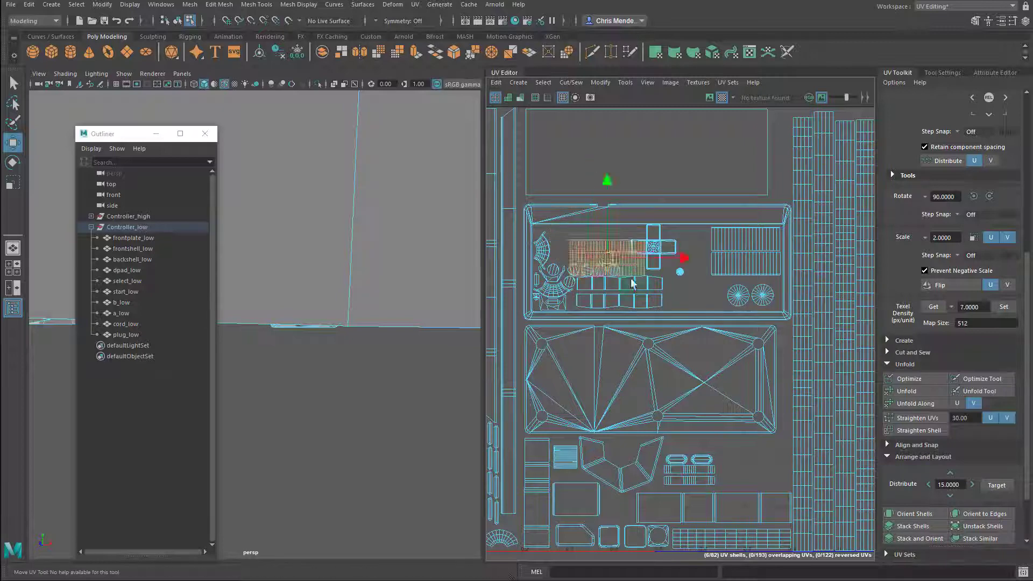
pyautogui.moveTo(606, 257); pyautogui.dragTo(688, 471)
pyautogui.write('13.0000')
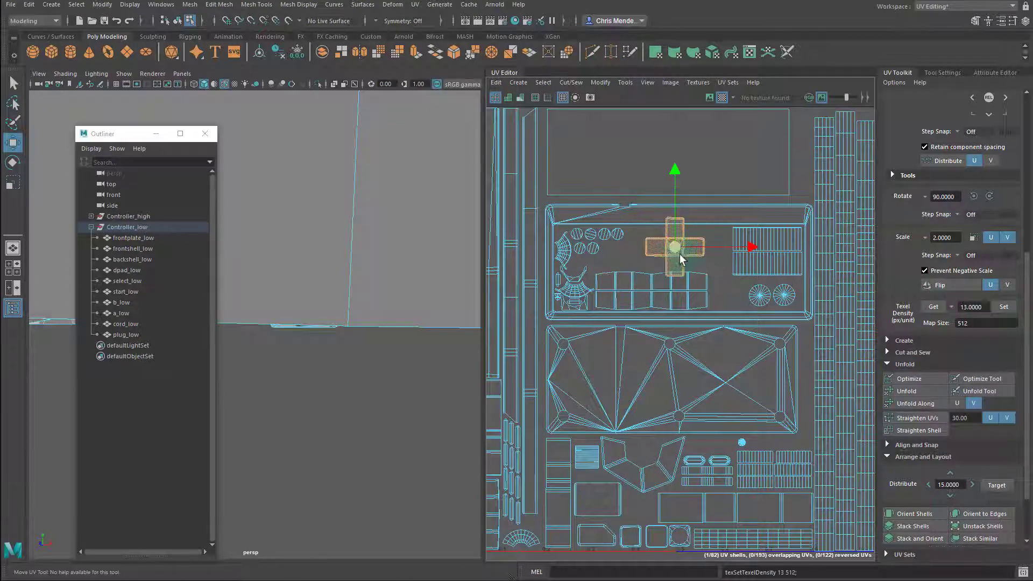
# Place the D-pad and strip shells in open spots beside the buttons, then select Controller_low
pyautogui.moveTo(675, 247); pyautogui.dragTo(764, 277)
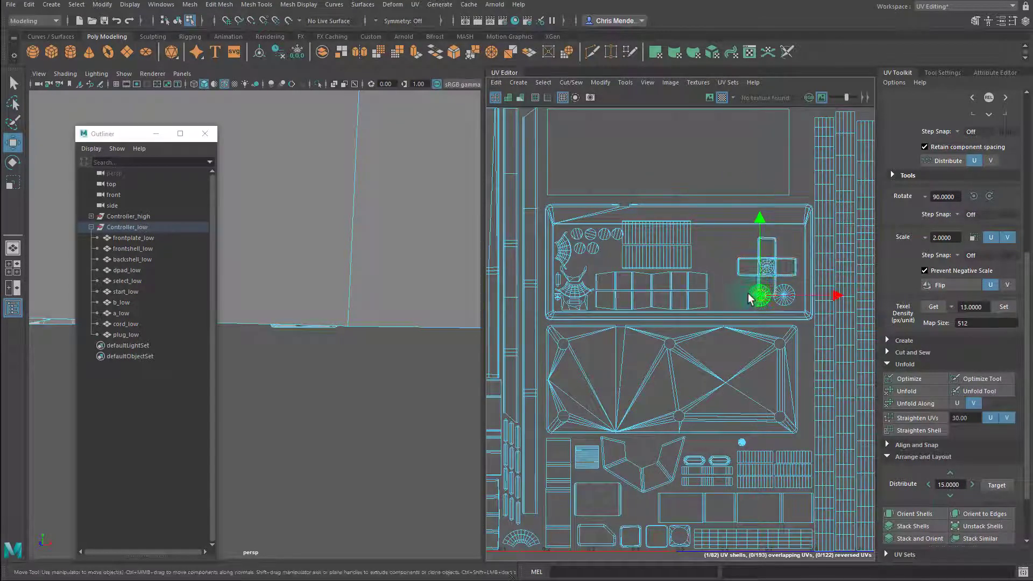
pyautogui.moveTo(757, 293); pyautogui.dragTo(722, 274)
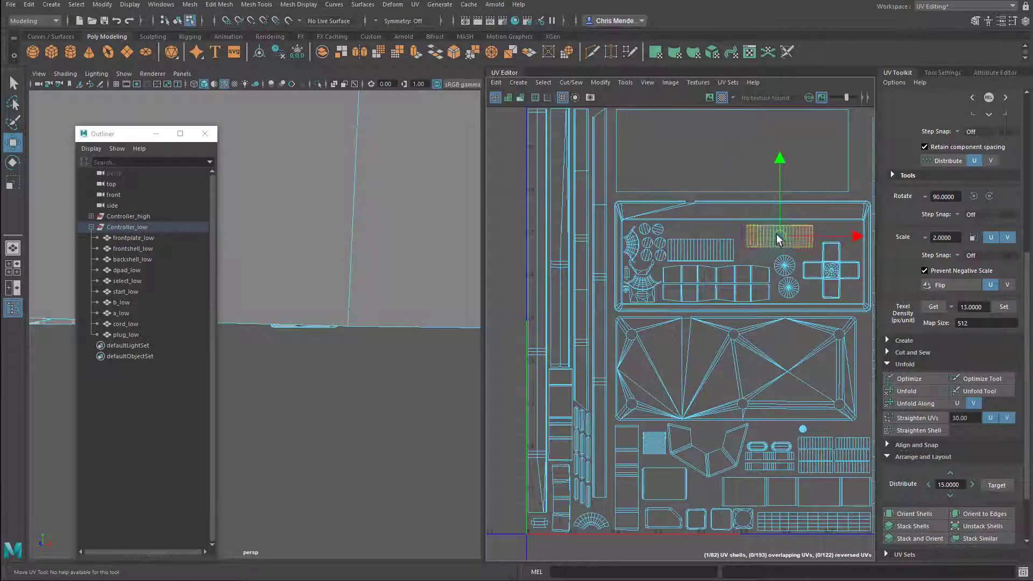
pyautogui.moveTo(779, 237); pyautogui.dragTo(718, 269)
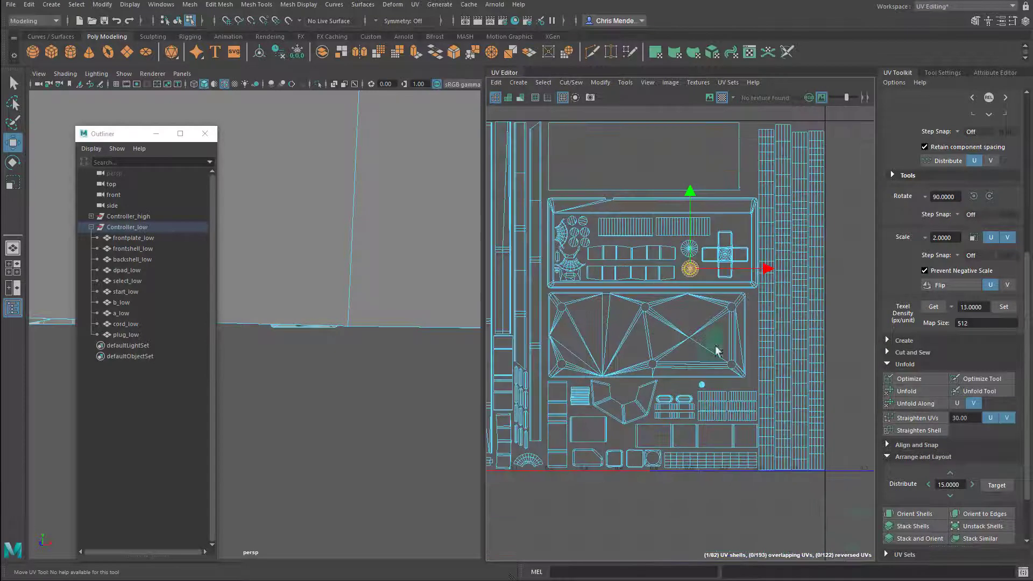
pyautogui.click(124, 334)
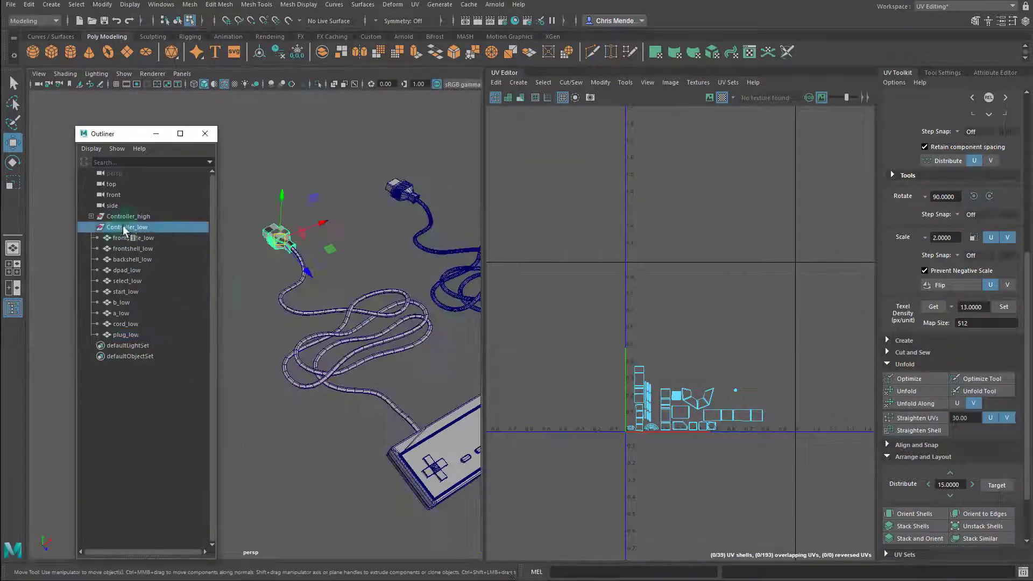
# Enable shaded UV display to spot flipped shells and pick a reversed round button shell
pyautogui.click(504, 97)
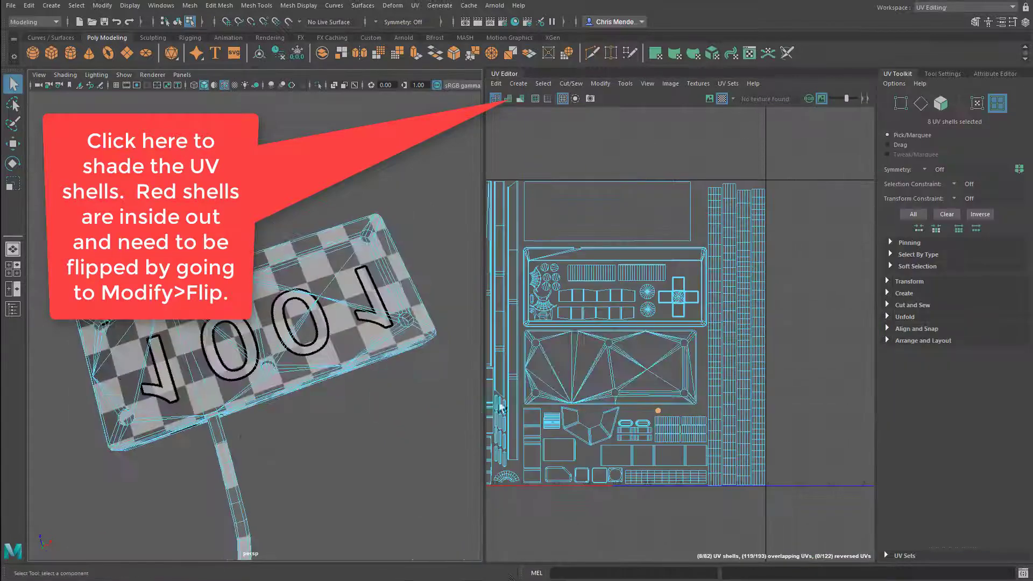
pyautogui.click(557, 273)
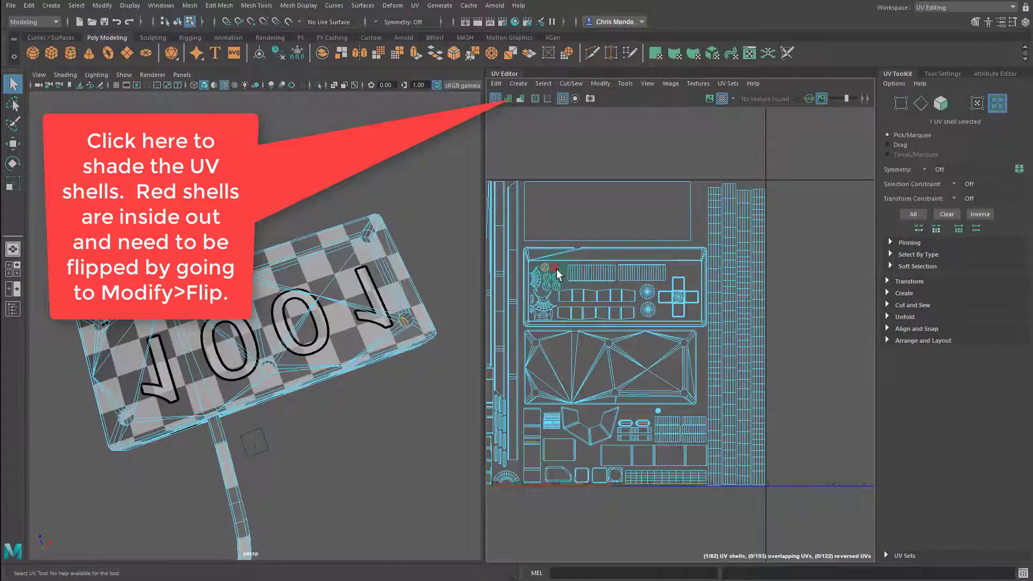
pyautogui.click(520, 98)
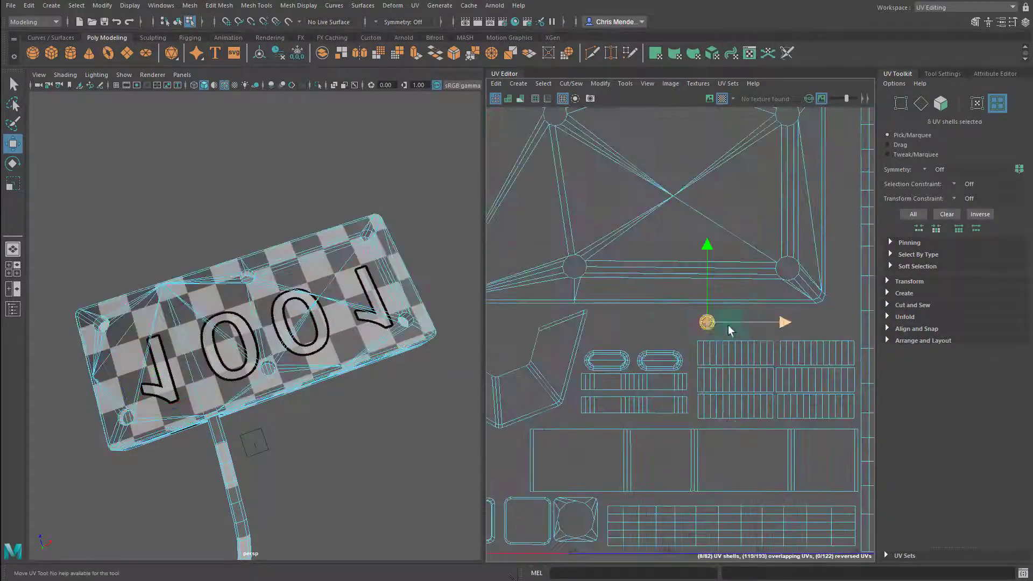
# Unstack the eight round button shells and line them up in a single non-overlapping row
pyautogui.click(610, 323)
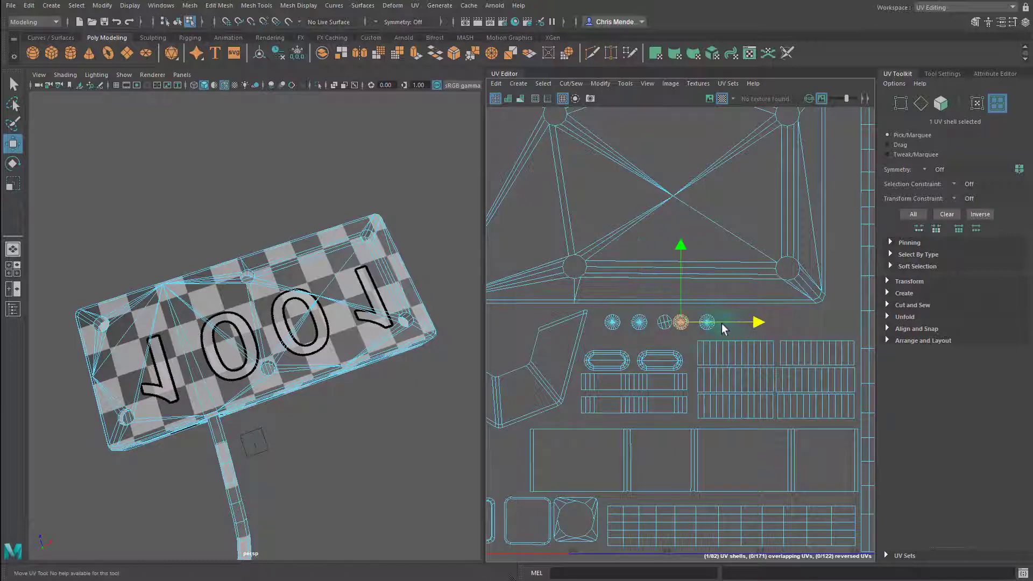
pyautogui.moveTo(681, 322); pyautogui.dragTo(745, 322)
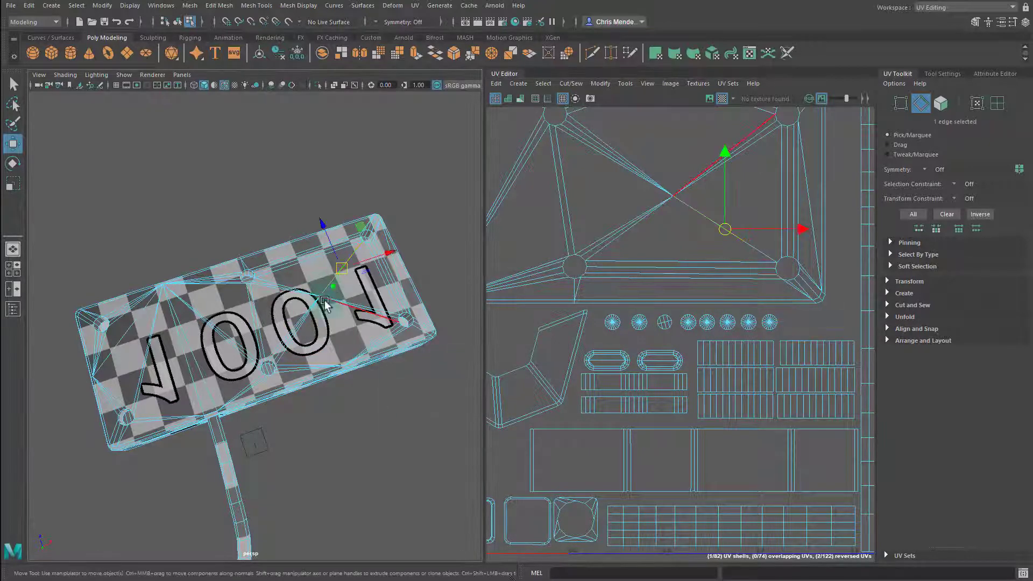
pyautogui.click(963, 7)
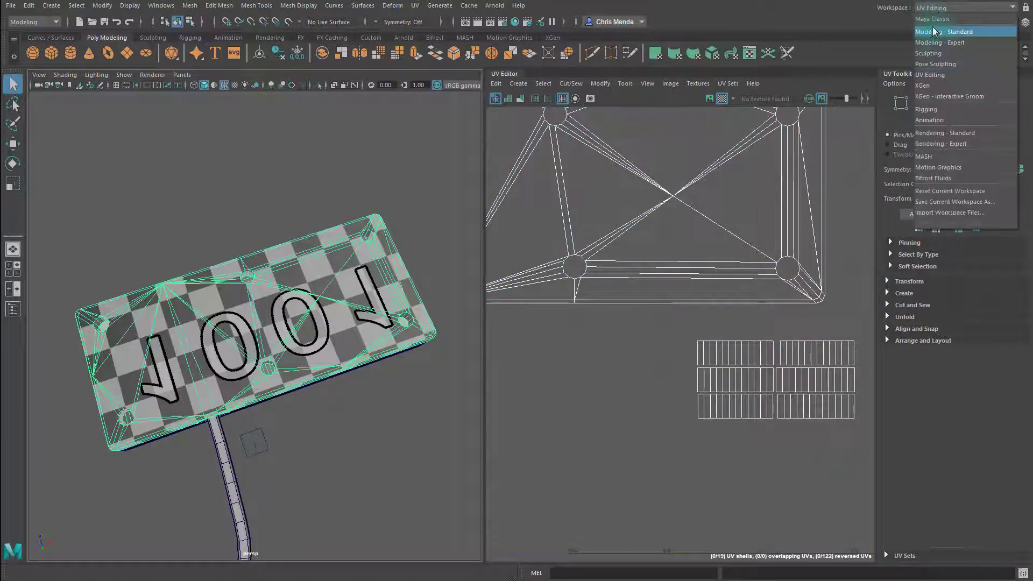
# Switch to the Maya Classic workspace, clear the selection, and start Save Scene As
pyautogui.click(930, 18)
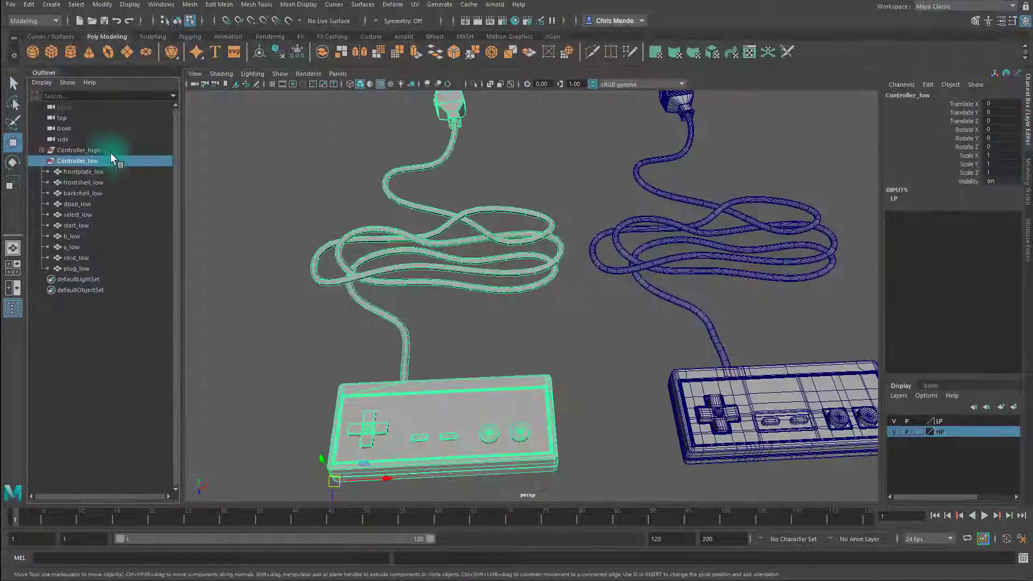
pyautogui.click(79, 150)
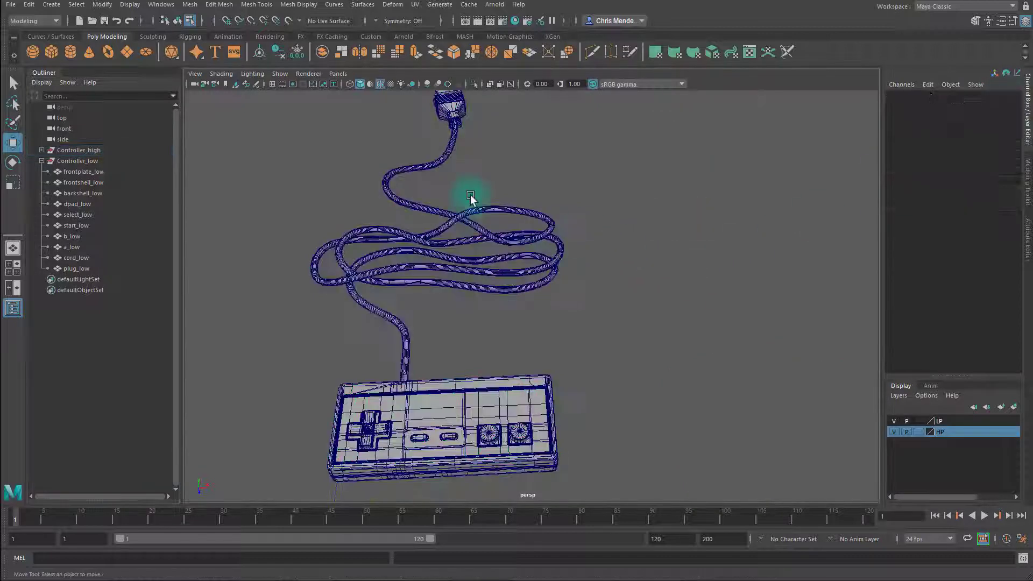
pyautogui.click(29, 5)
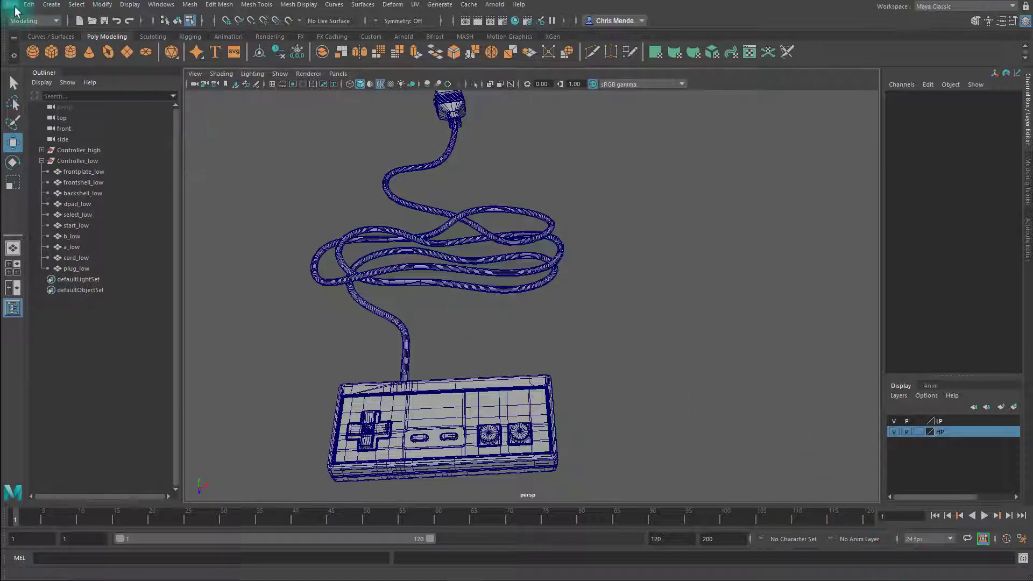
pyautogui.click(11, 5)
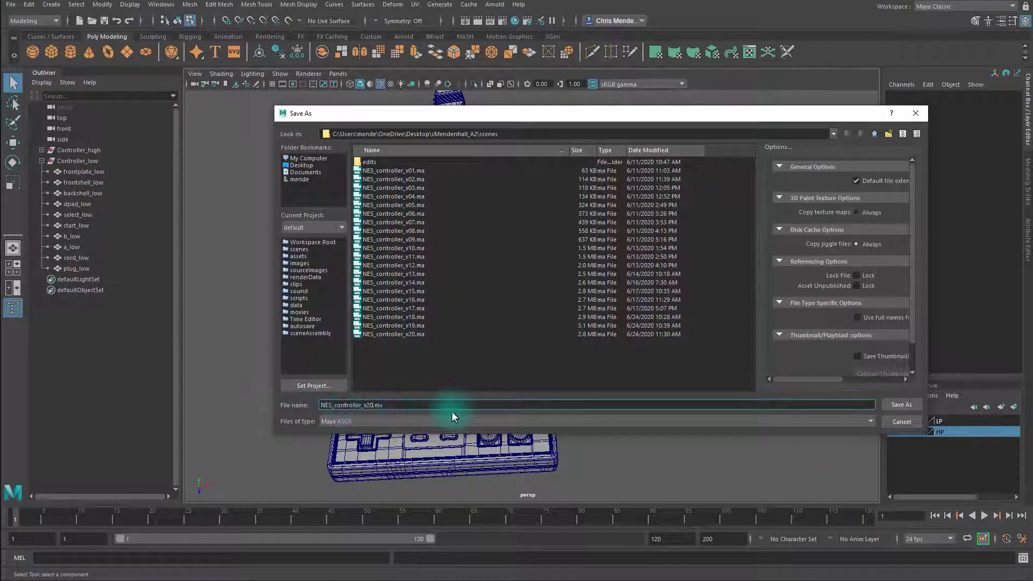
# Save the scene as NES_controller_v21.ma
pyautogui.write('NES_controller_v21.ma')
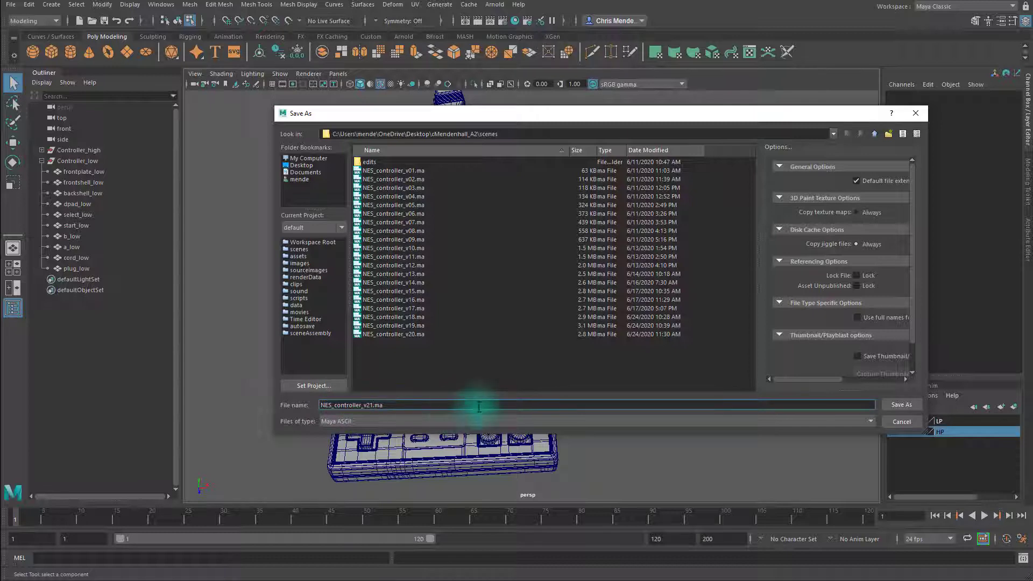
pyautogui.click(900, 404)
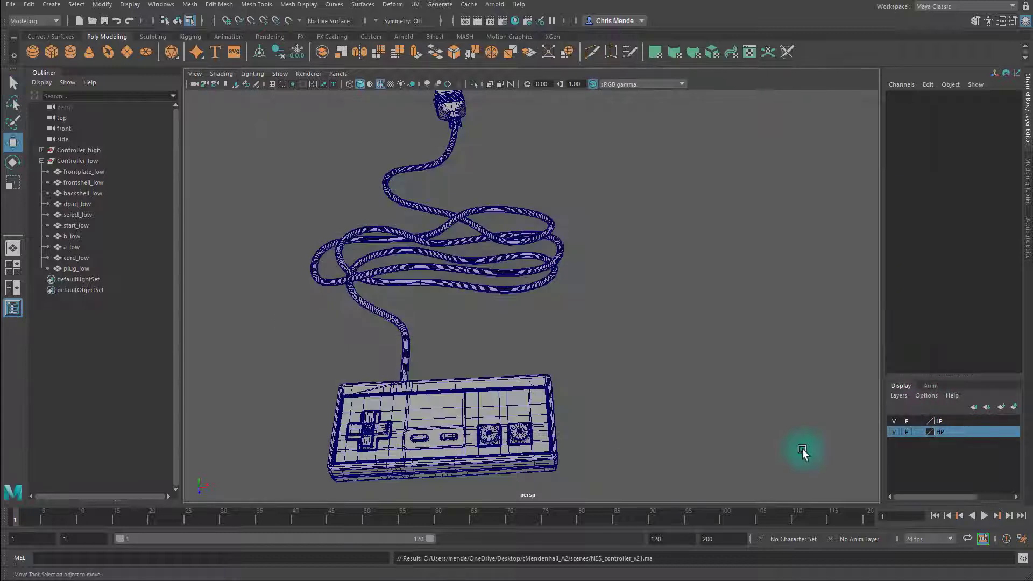